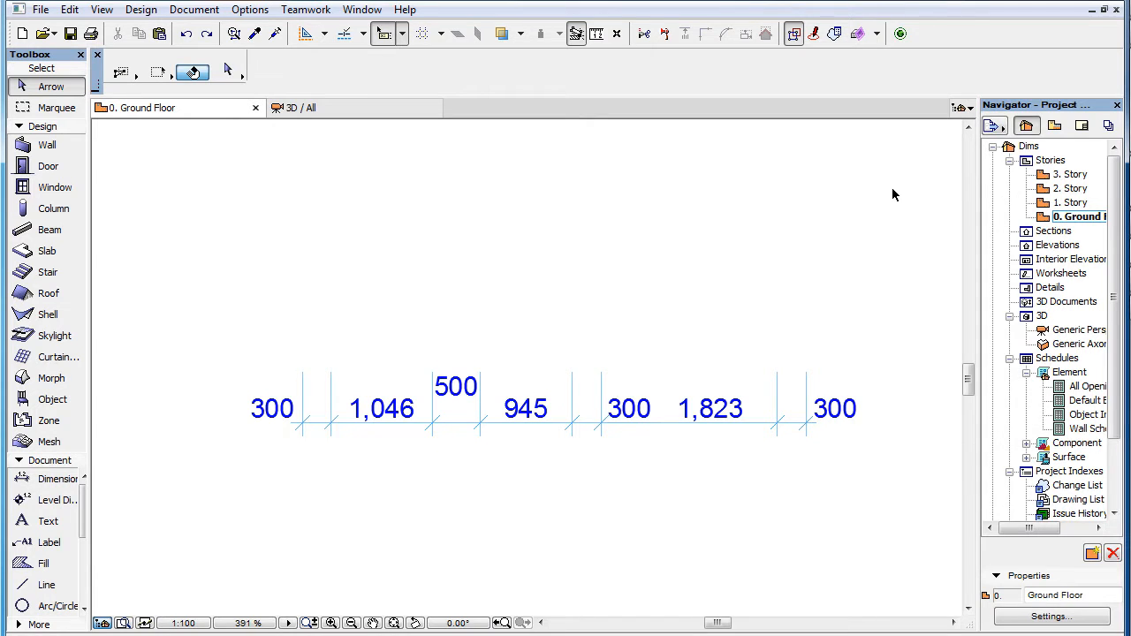
mouse_move(739, 429)
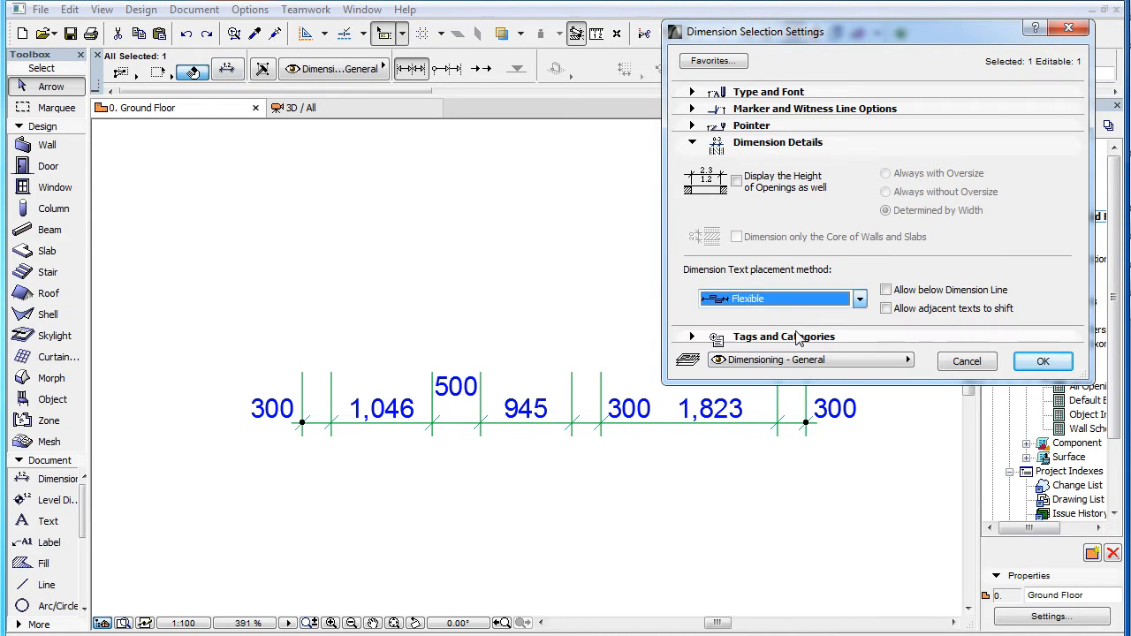
- Enable Allow below dimension line and Allow adjacent texts to shift for the chain and confirm
click(1043, 360)
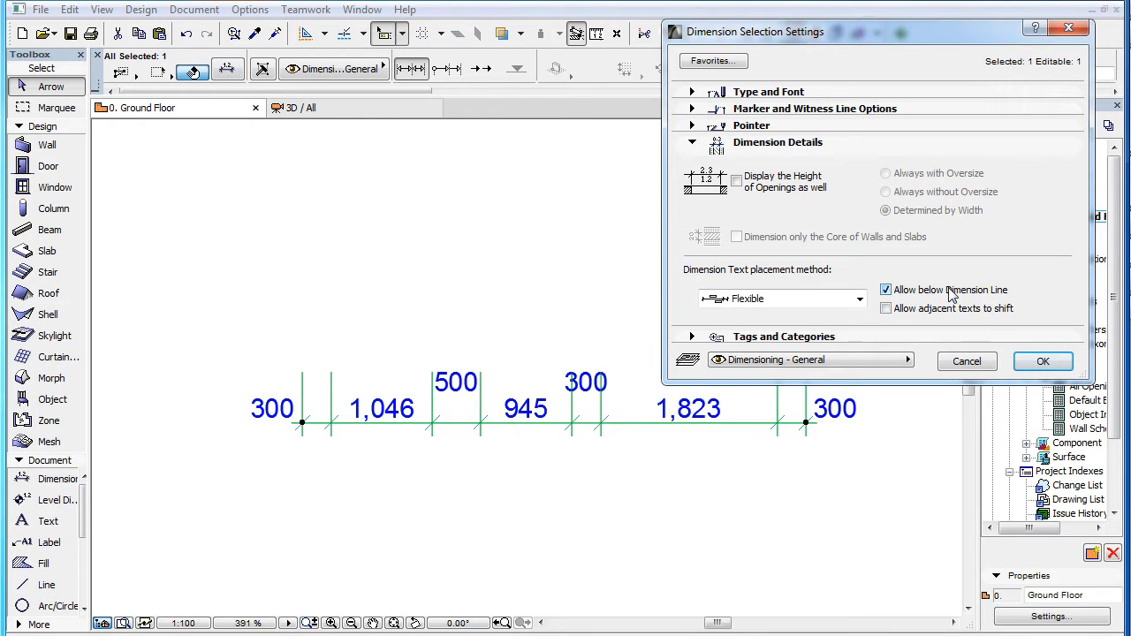
click(1042, 360)
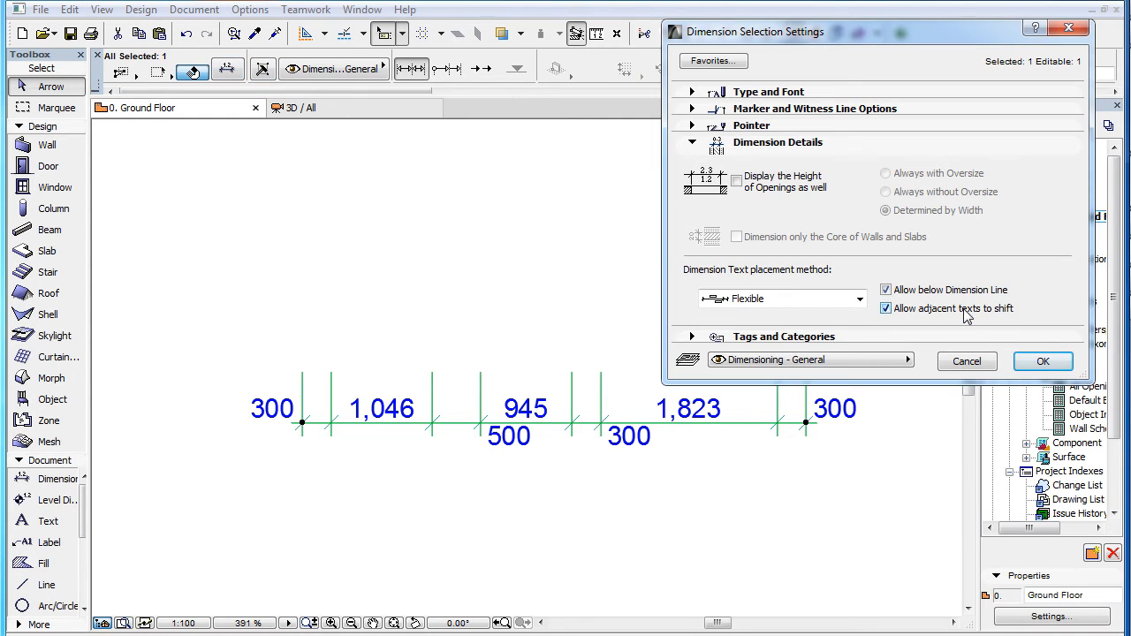
click(1043, 360)
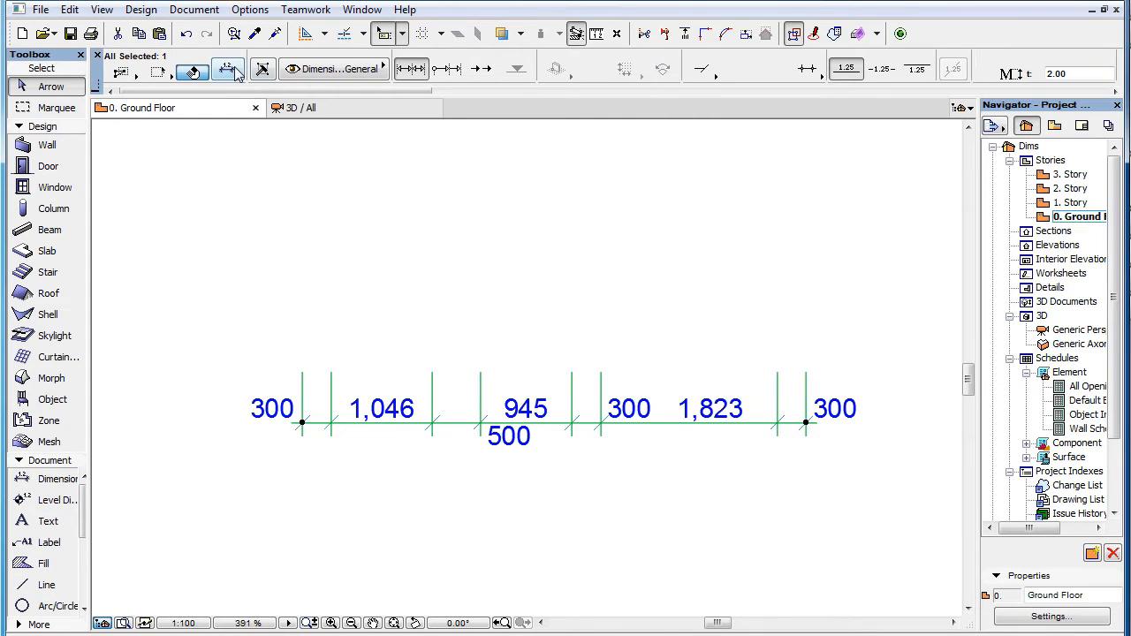
click(228, 71)
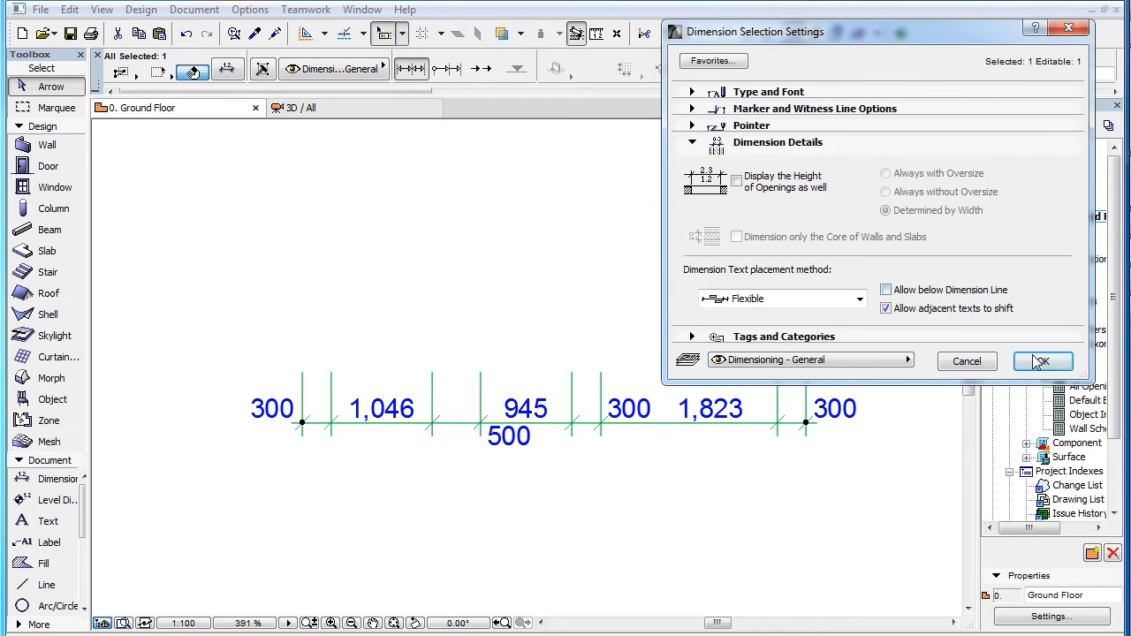
click(1043, 360)
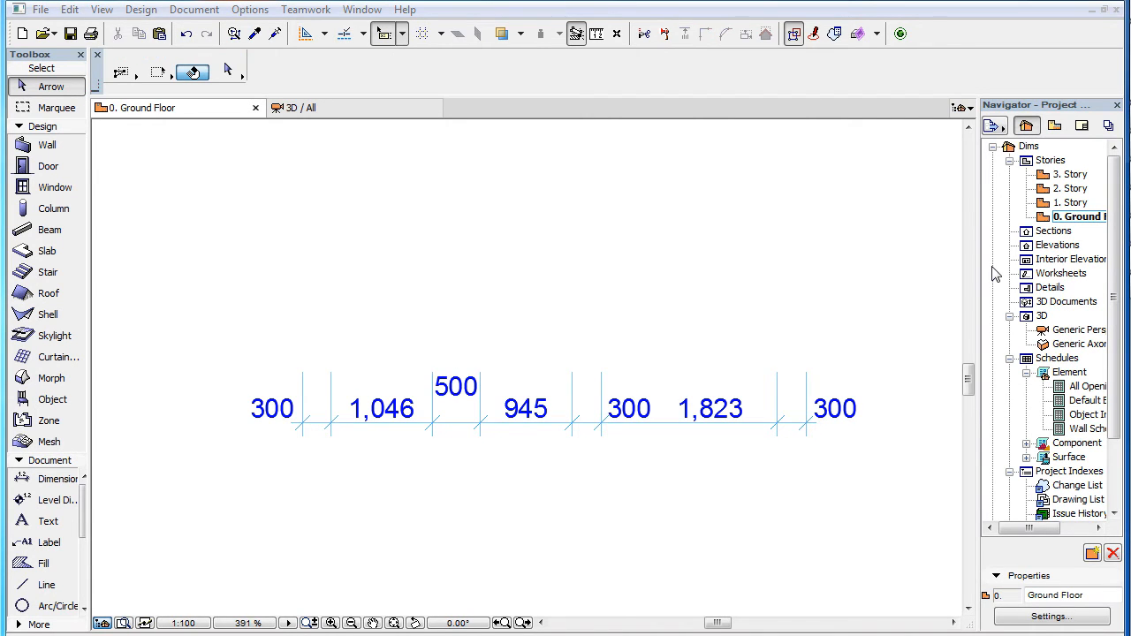
mouse_move(781, 369)
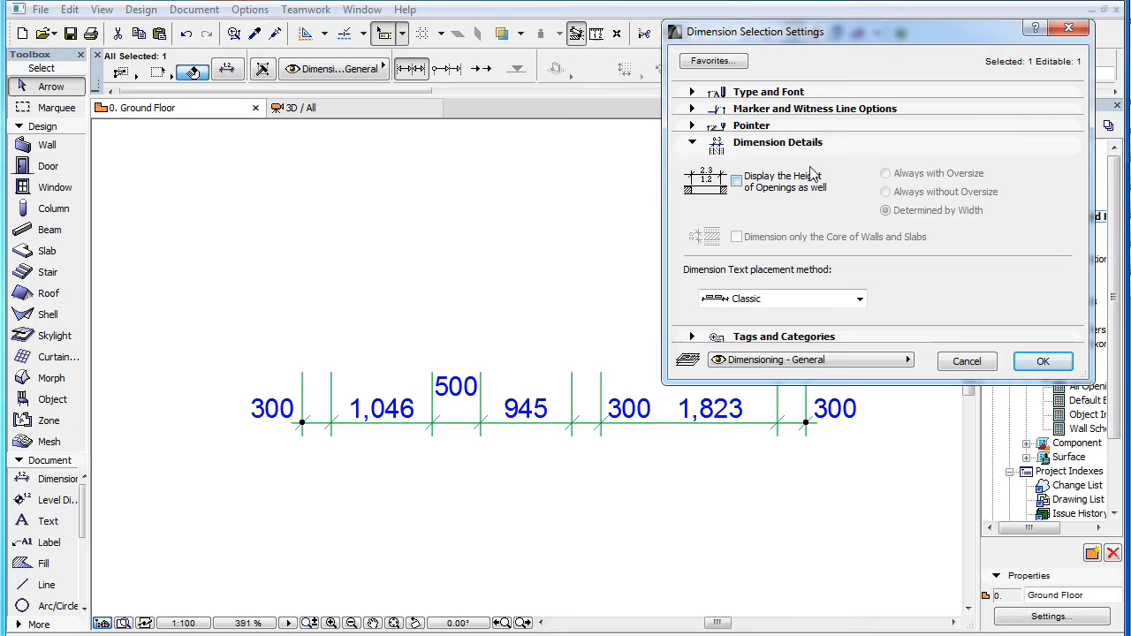
mouse_move(689, 279)
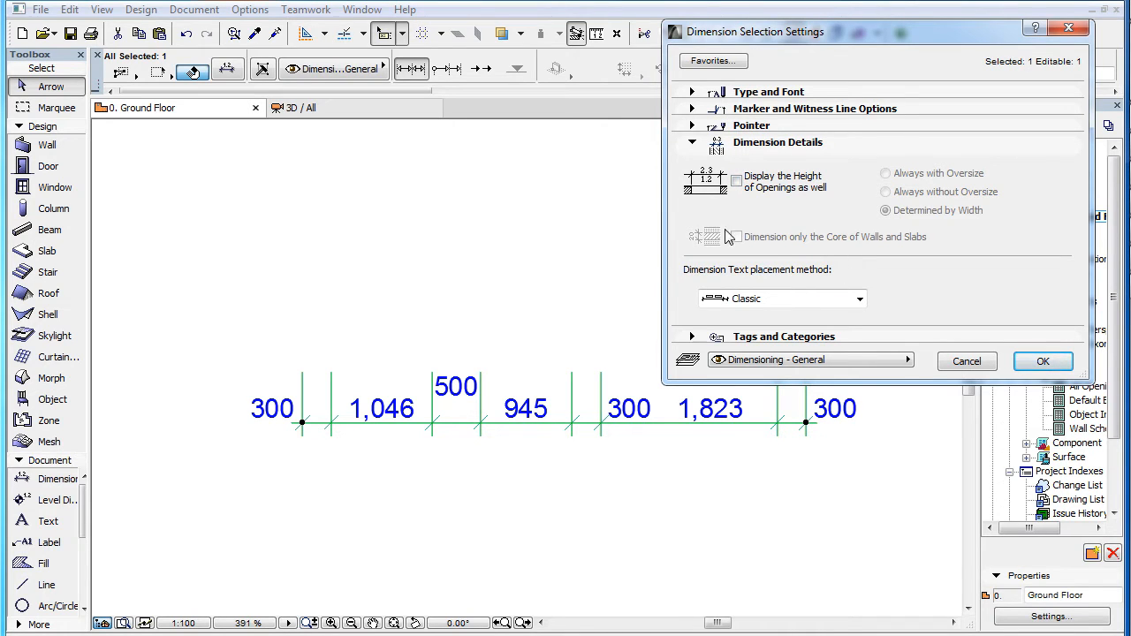
- Review the text placement methods and keep Classic for the dimension chain
click(859, 299)
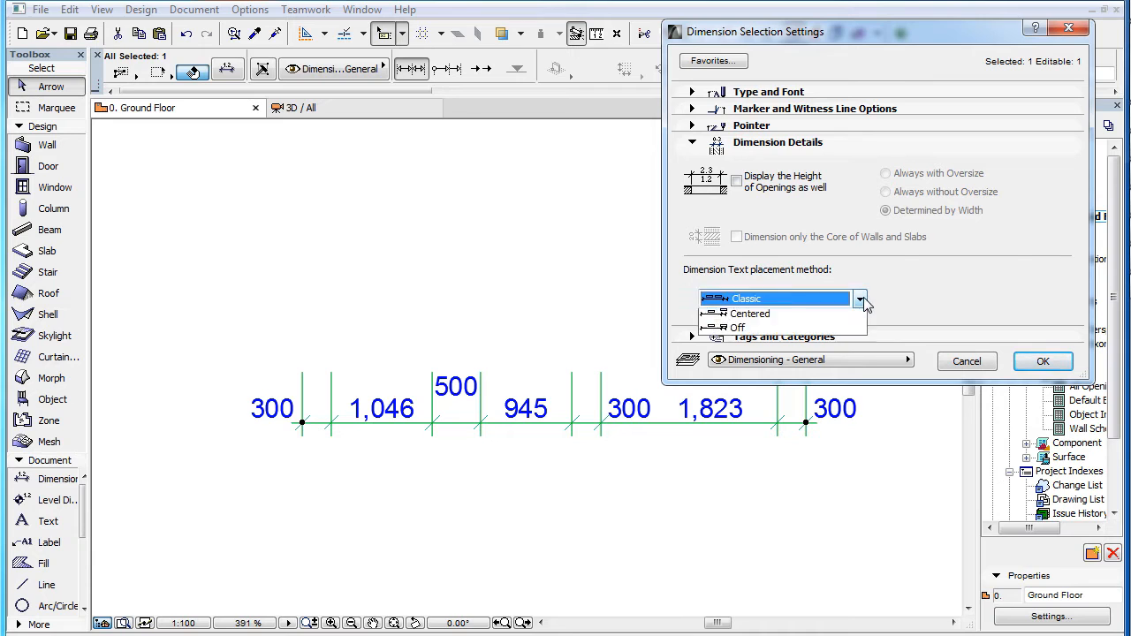
click(859, 299)
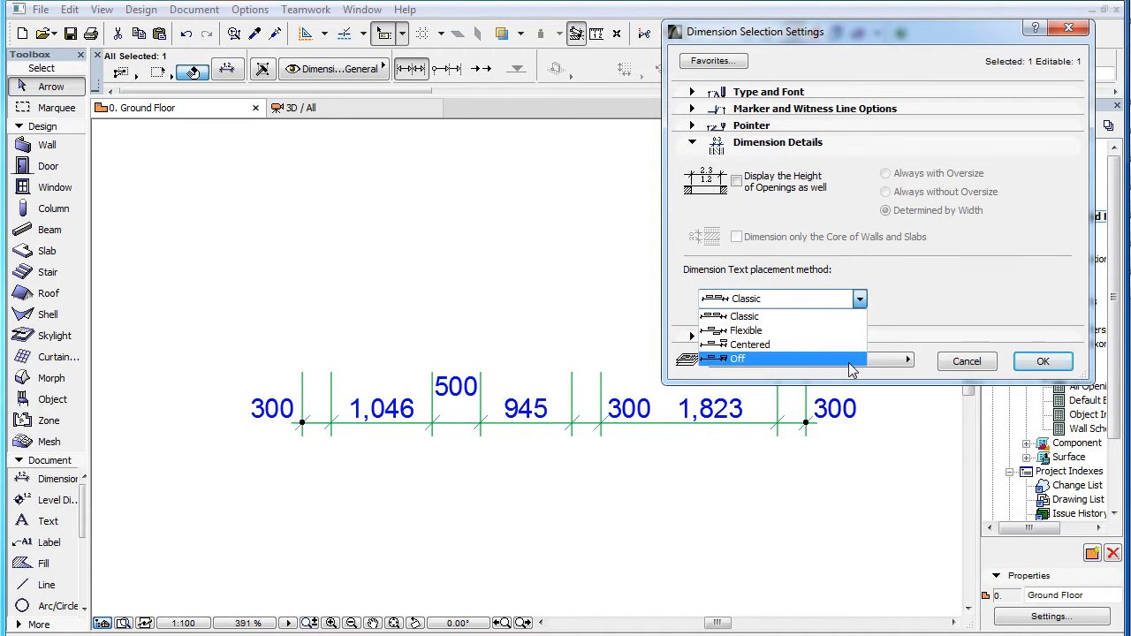
click(745, 314)
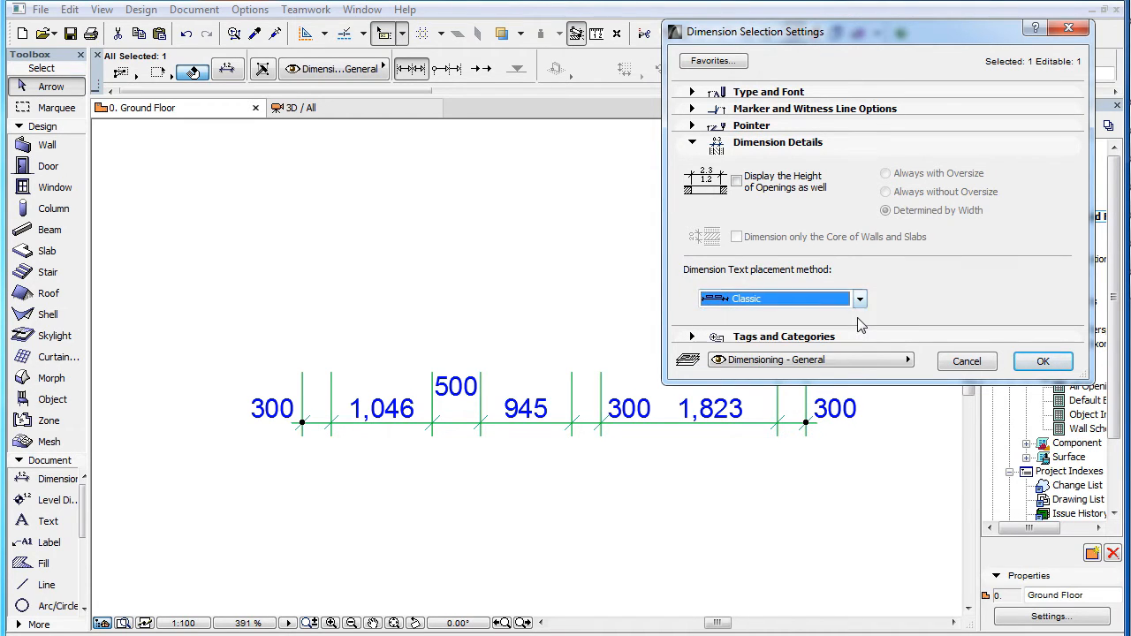
click(1042, 361)
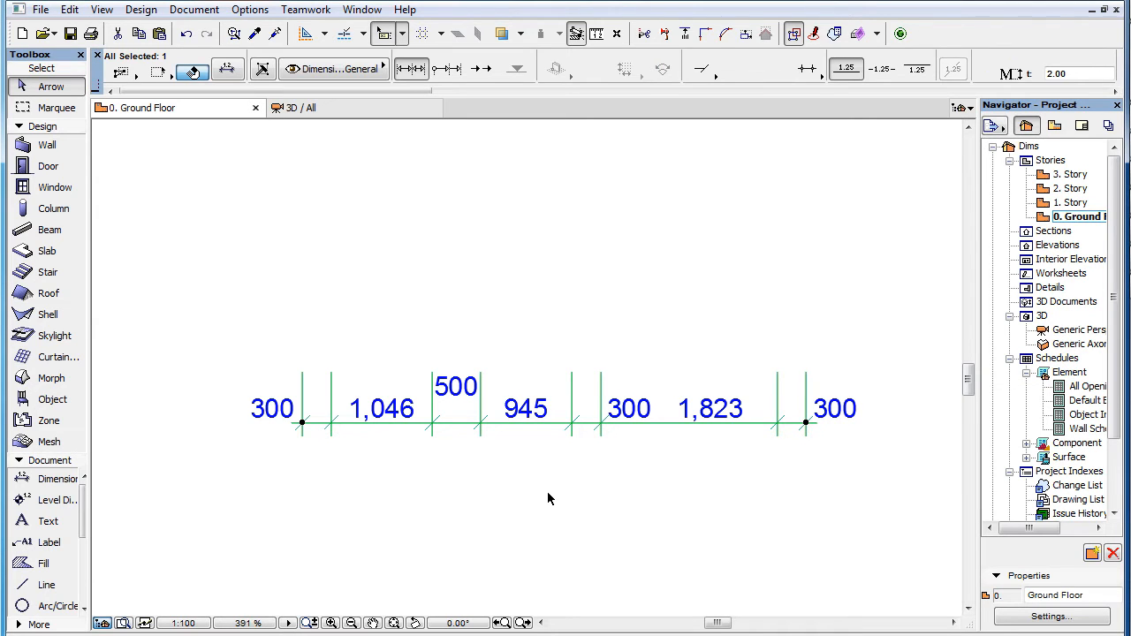
- Inspect the 945, leftmost 300, 1,823, adjacent 300 and 500 dimension texts one by one
click(530, 410)
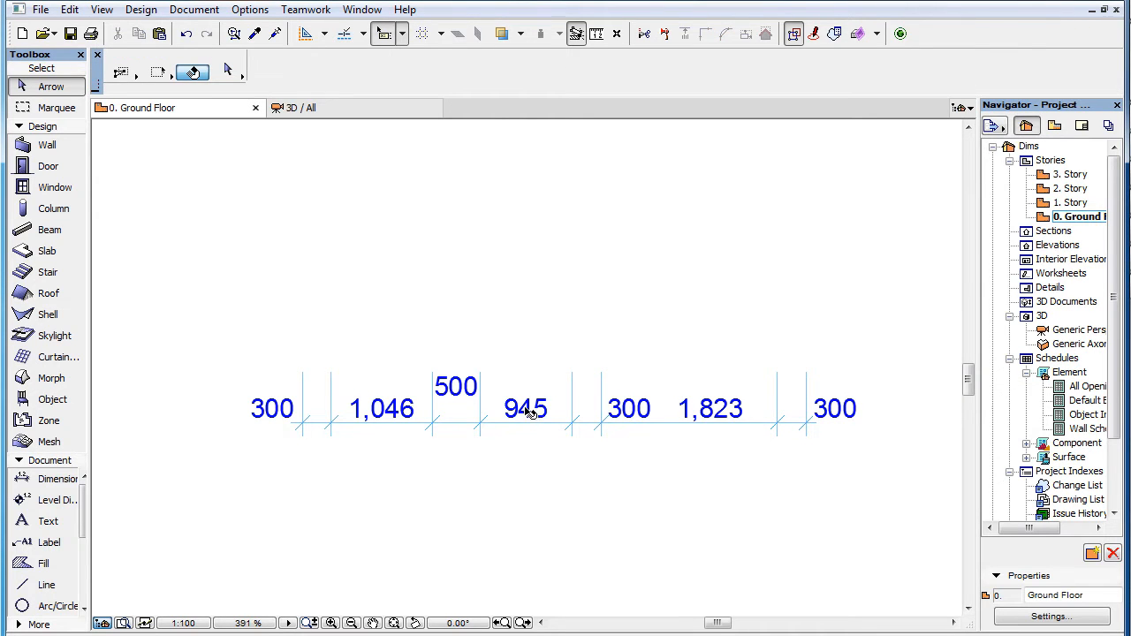
click(526, 408)
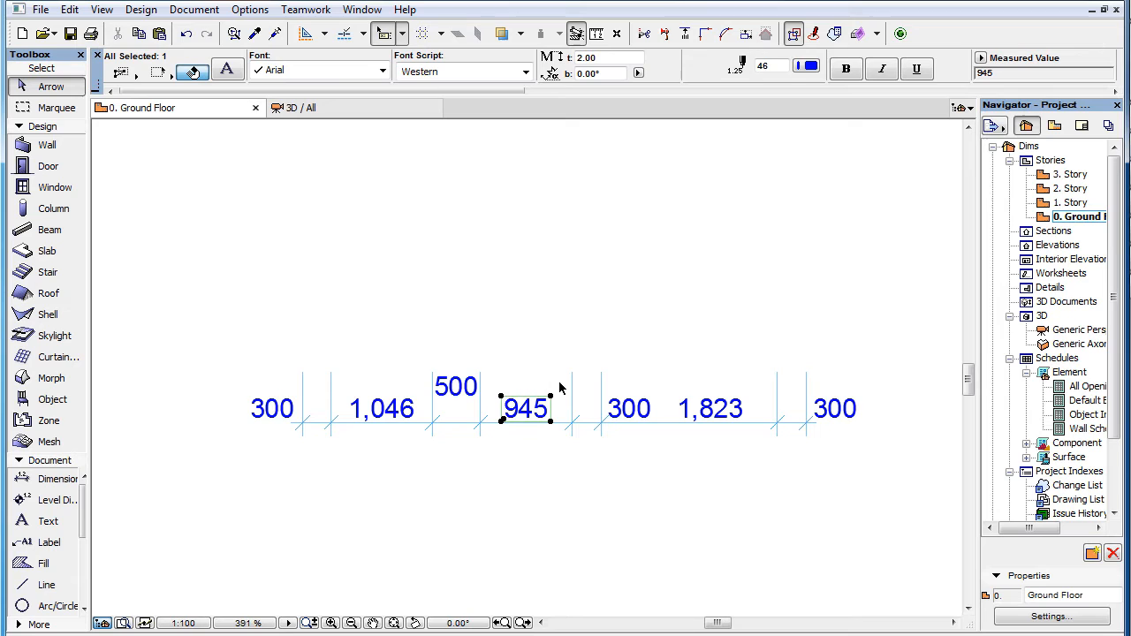
mouse_move(491, 433)
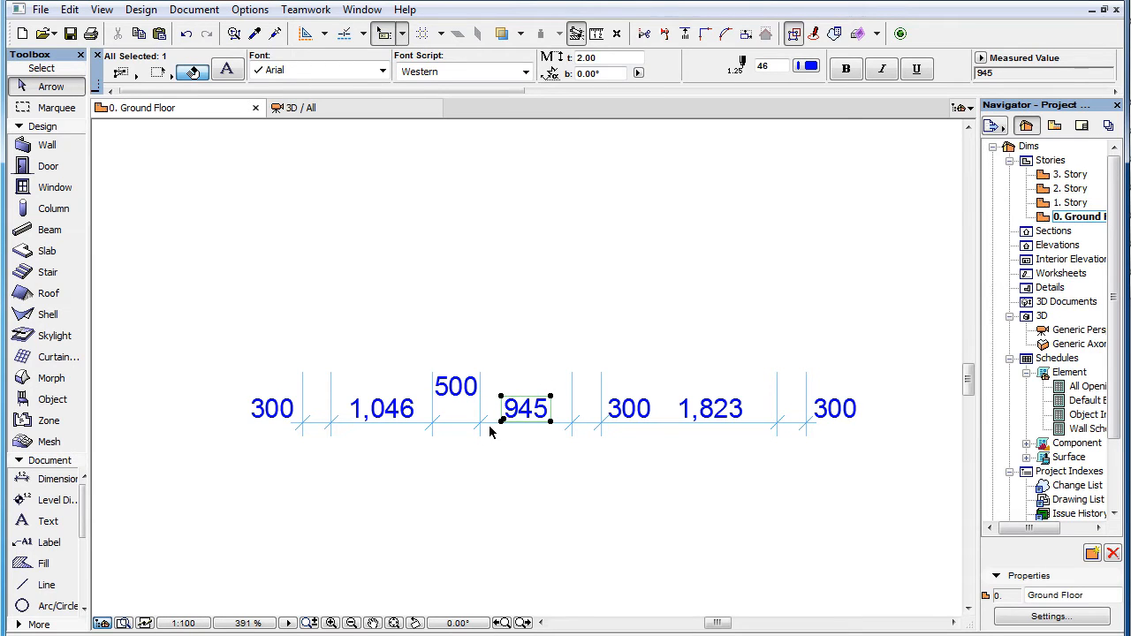
mouse_move(580, 429)
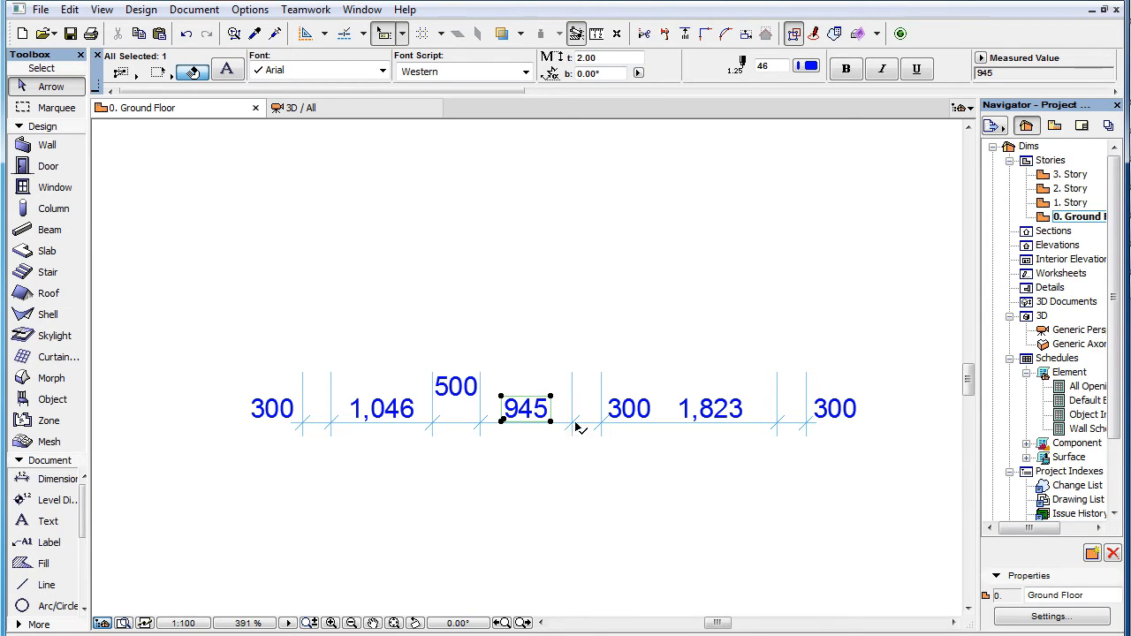
mouse_move(467, 433)
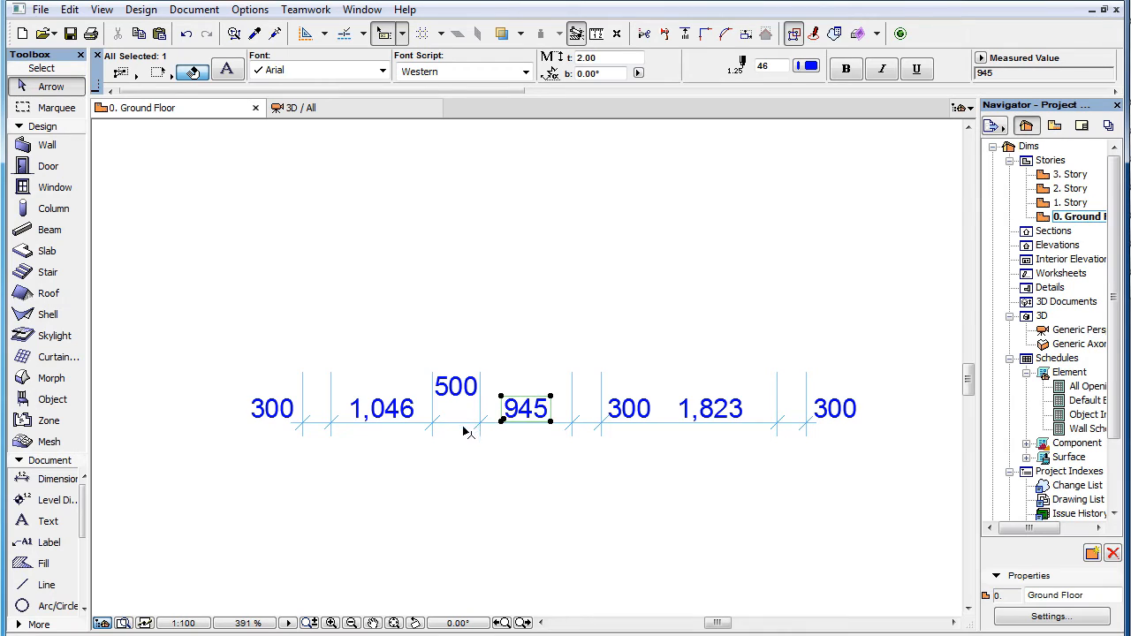
mouse_move(562, 432)
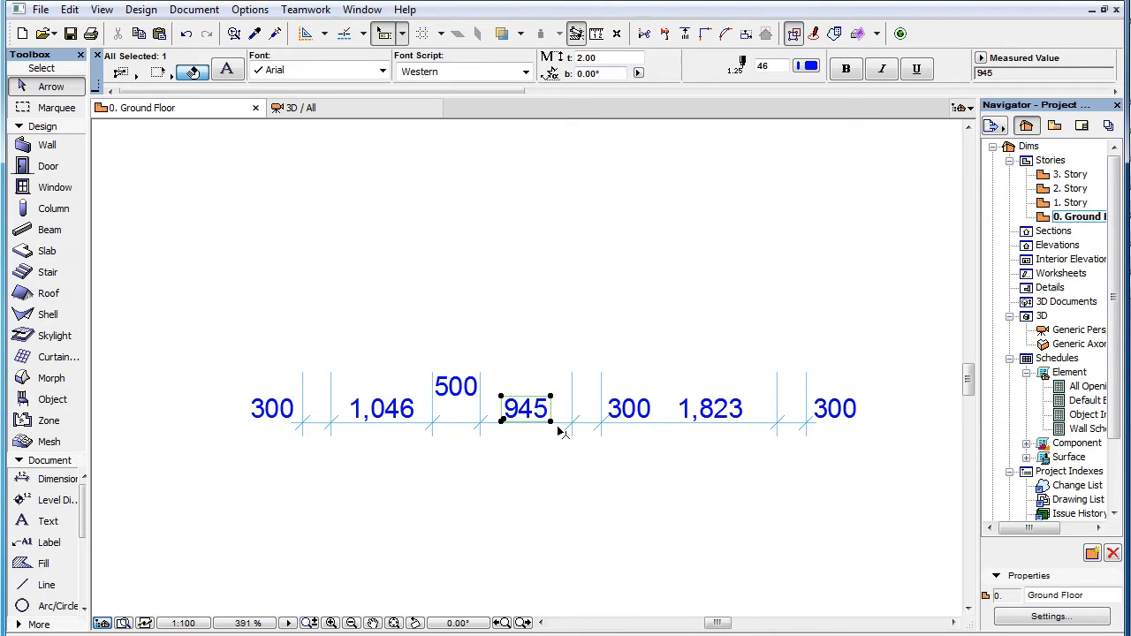
mouse_move(304, 435)
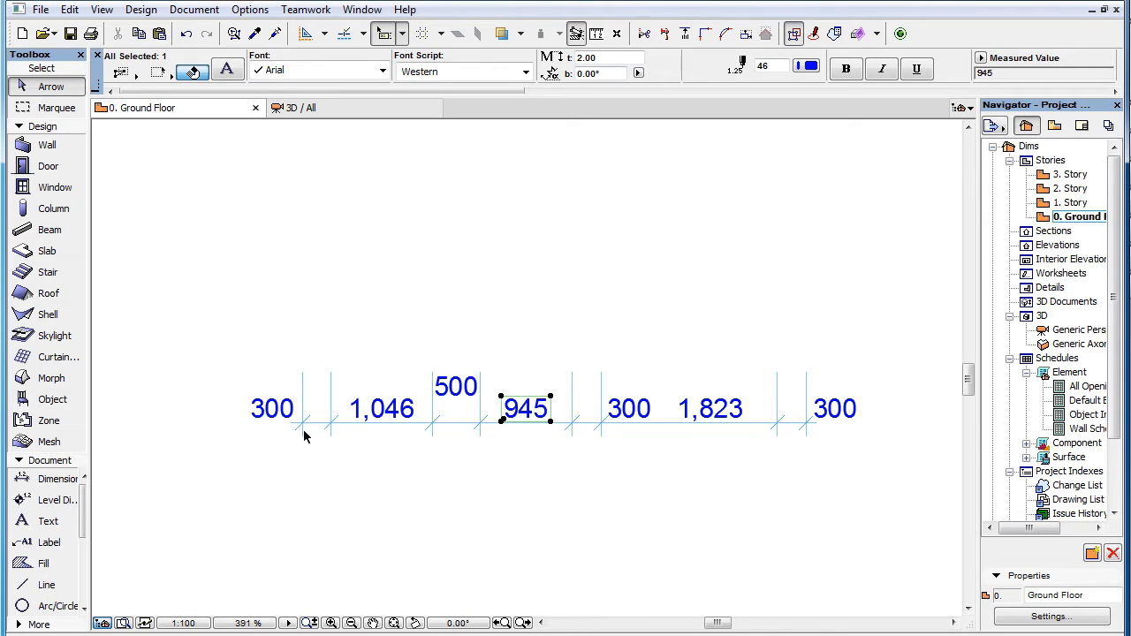
click(272, 408)
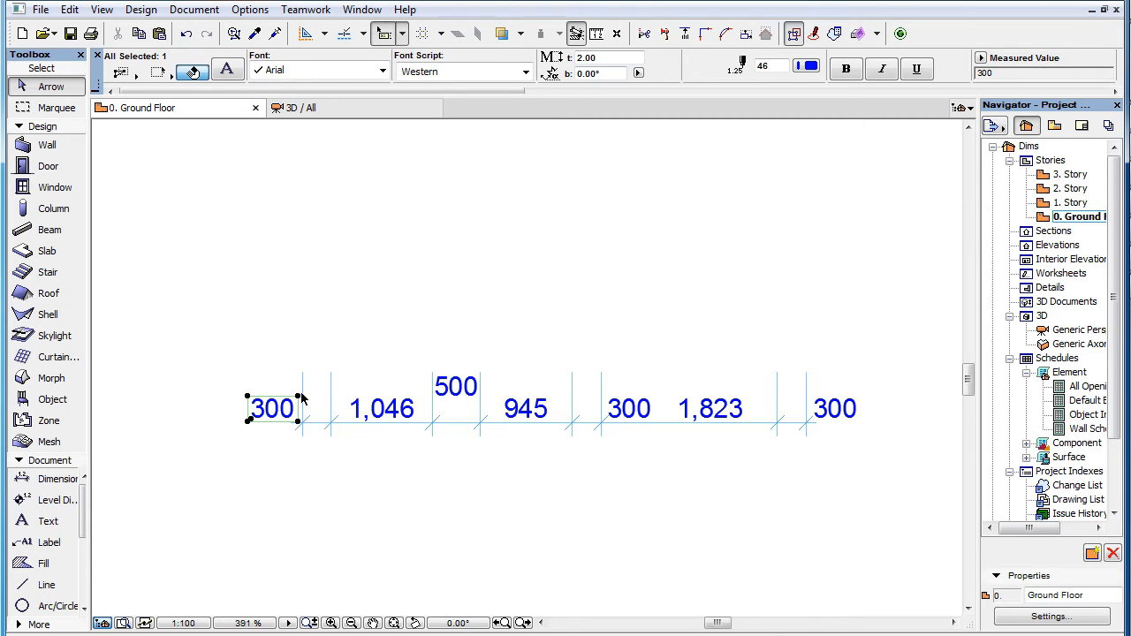
click(582, 460)
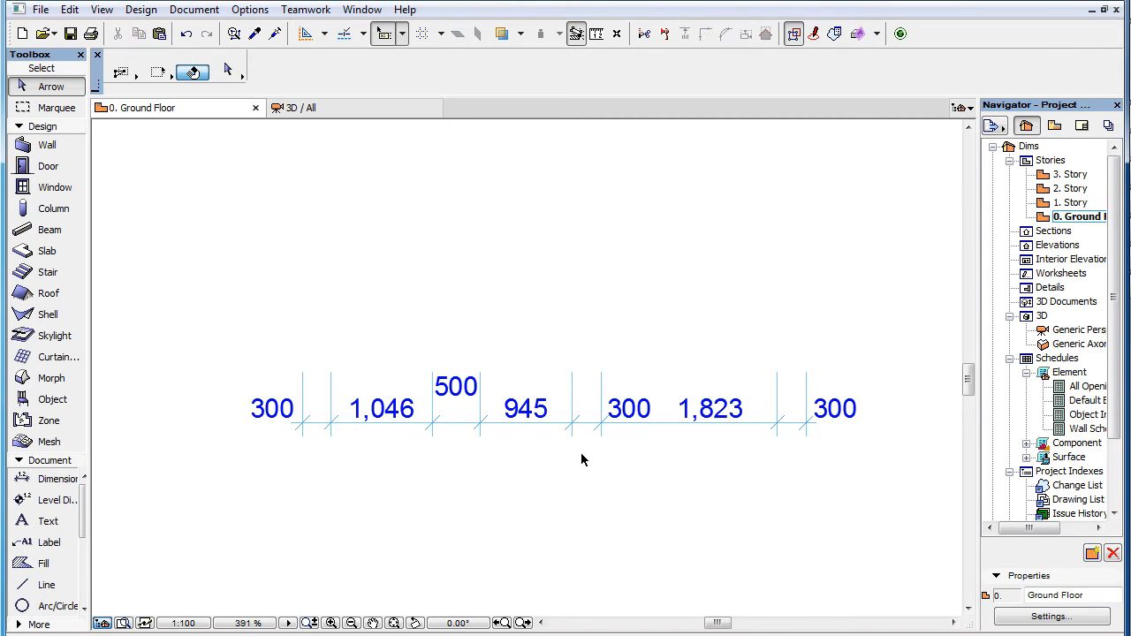
click(834, 407)
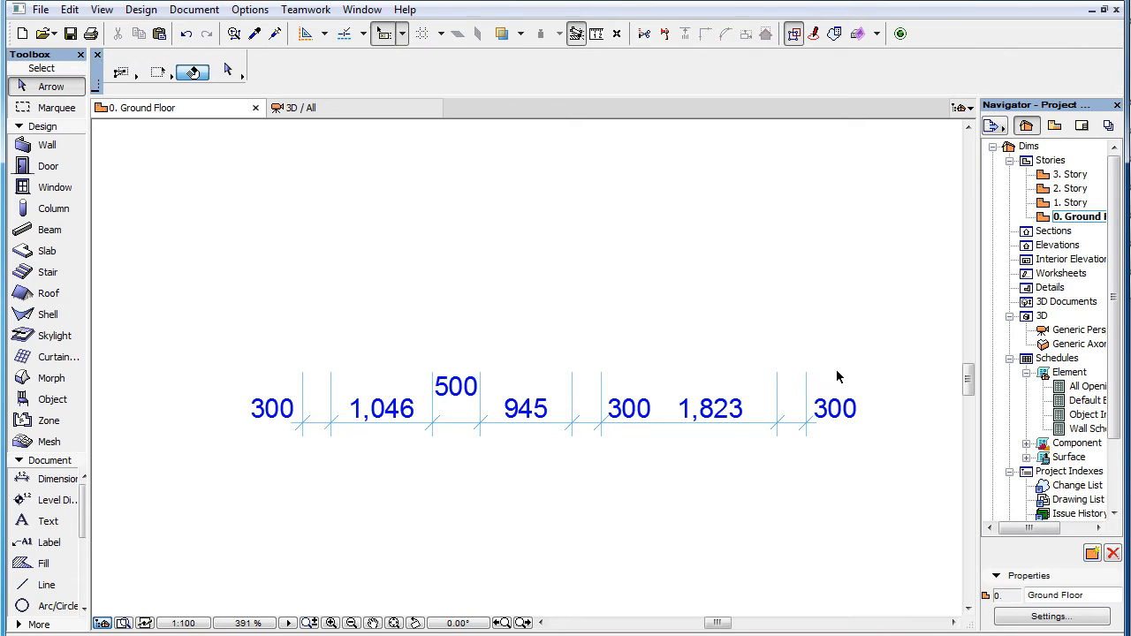
click(711, 408)
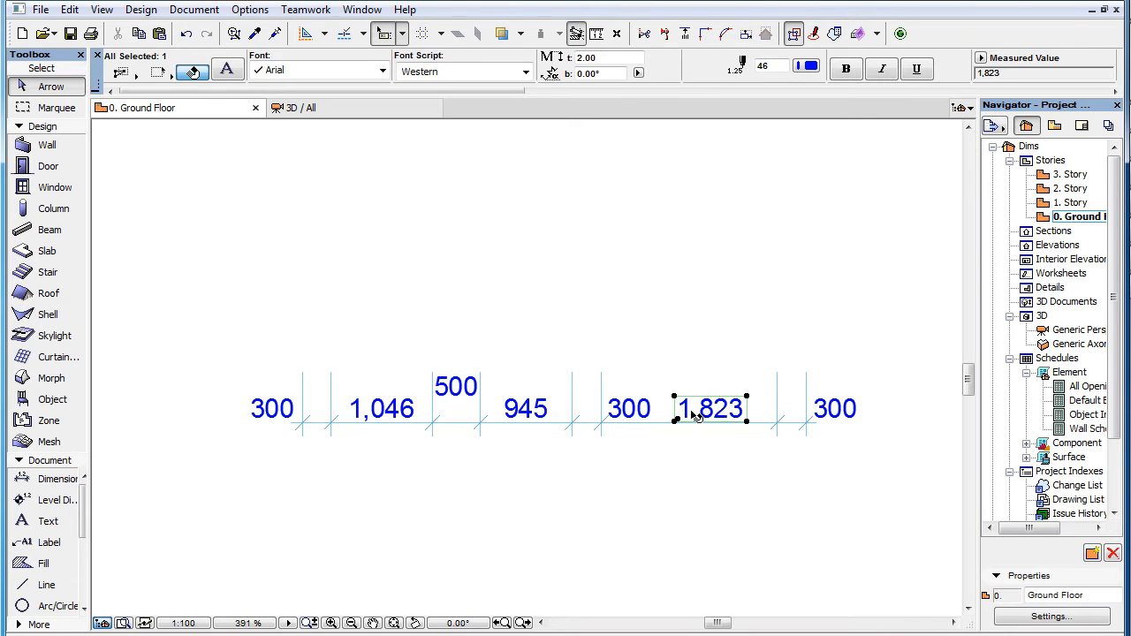
mouse_move(645, 415)
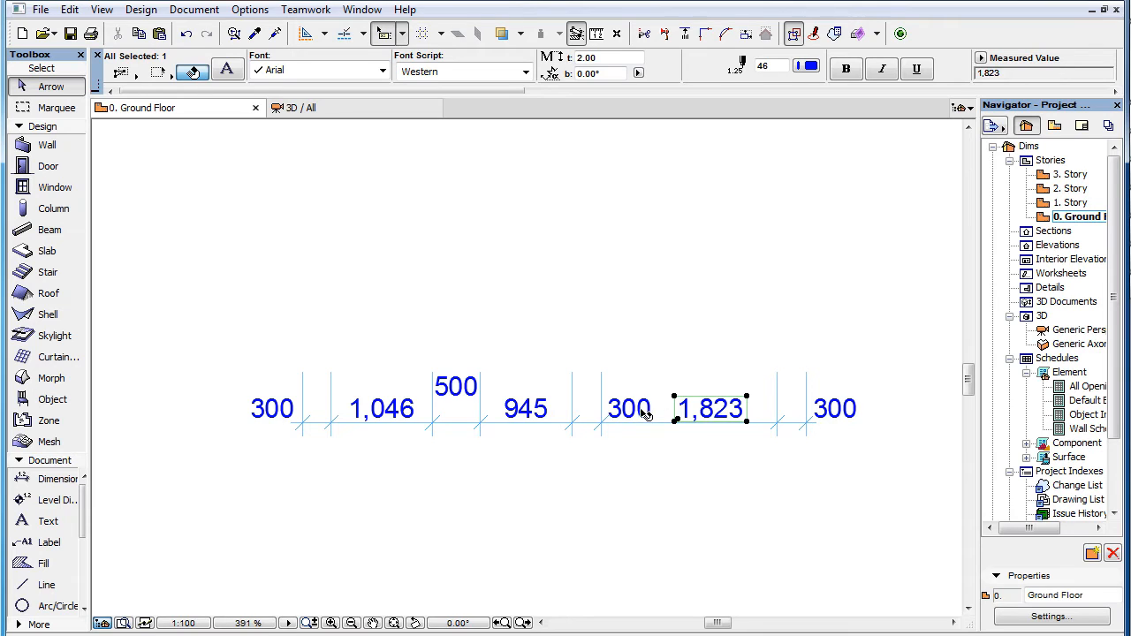
mouse_move(683, 425)
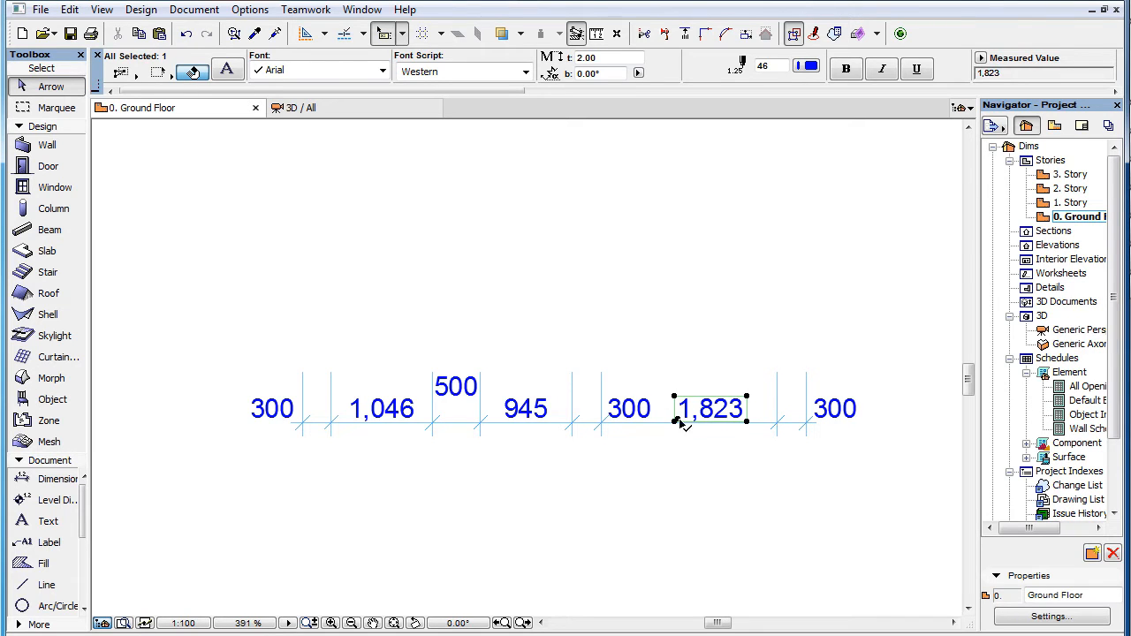
click(629, 408)
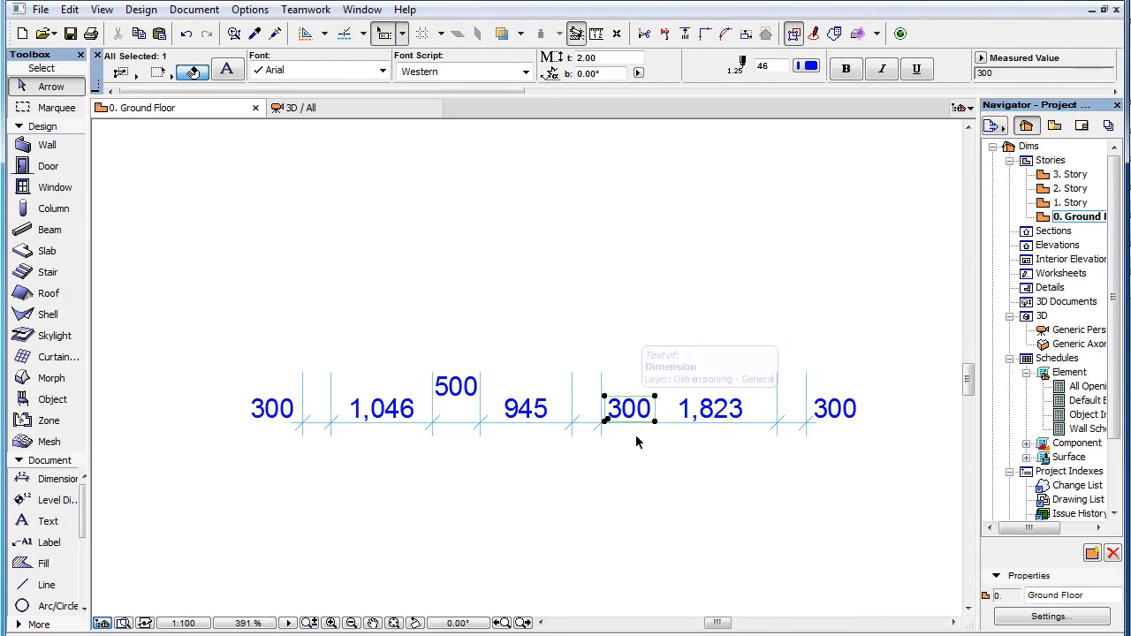
click(711, 409)
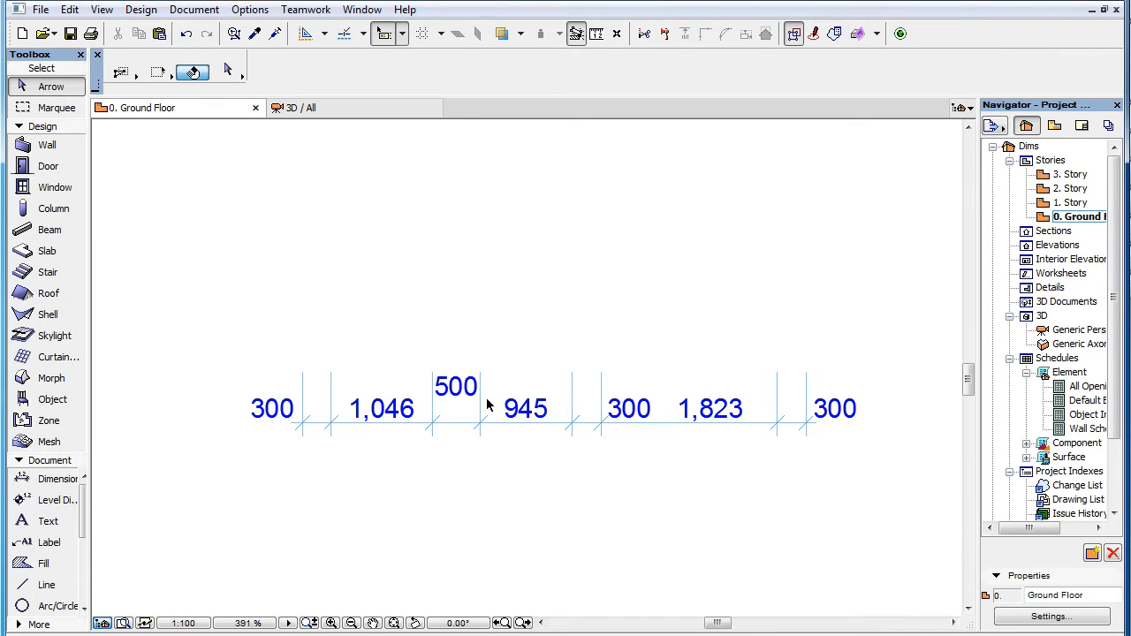
click(456, 386)
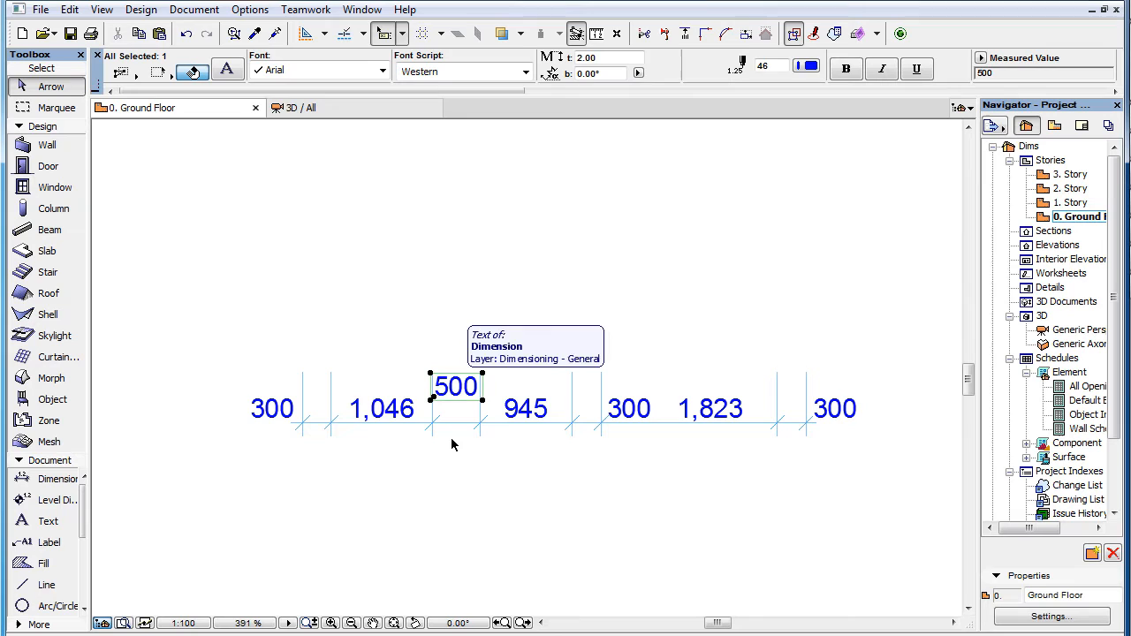
mouse_move(457, 460)
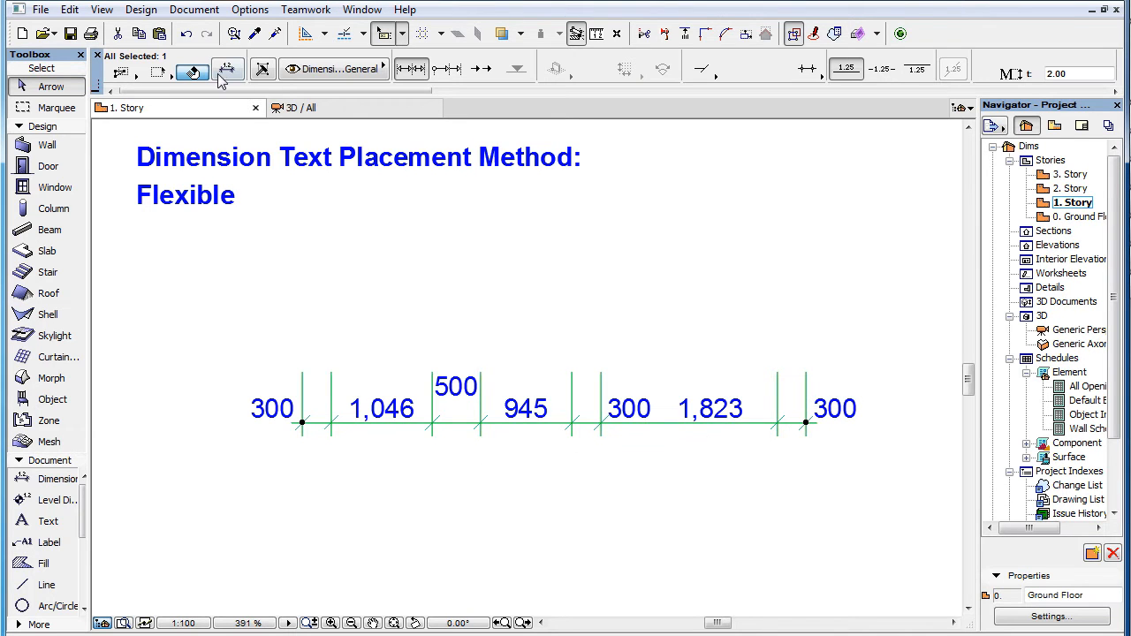
- Recheck the chain's settings, then inspect the outer 300 texts and the 1,823 text again
click(228, 71)
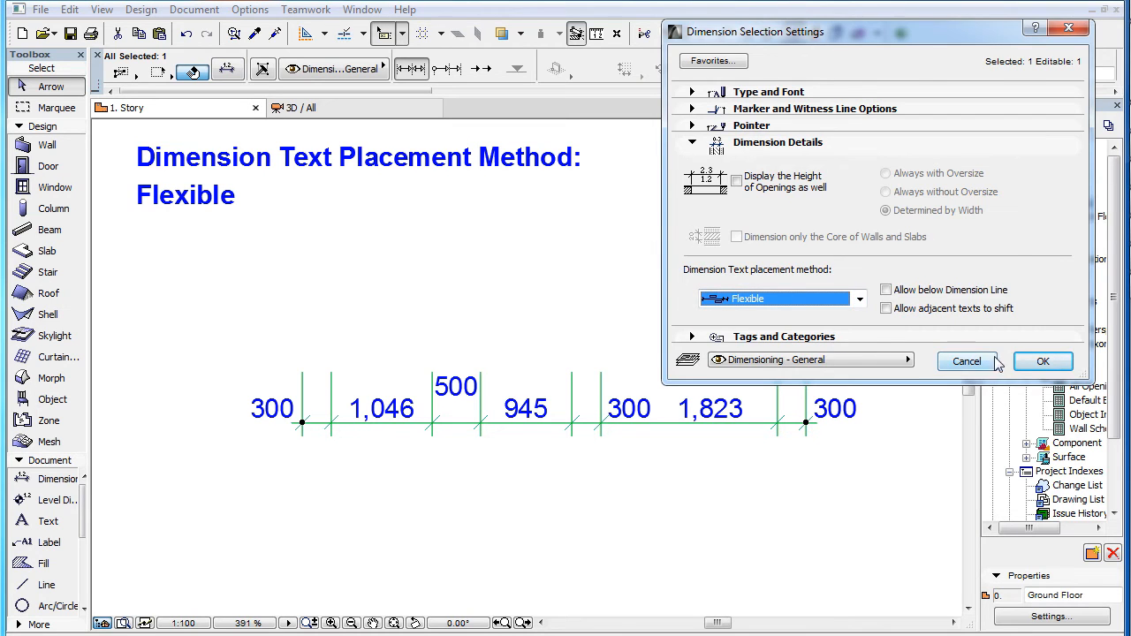
click(1042, 361)
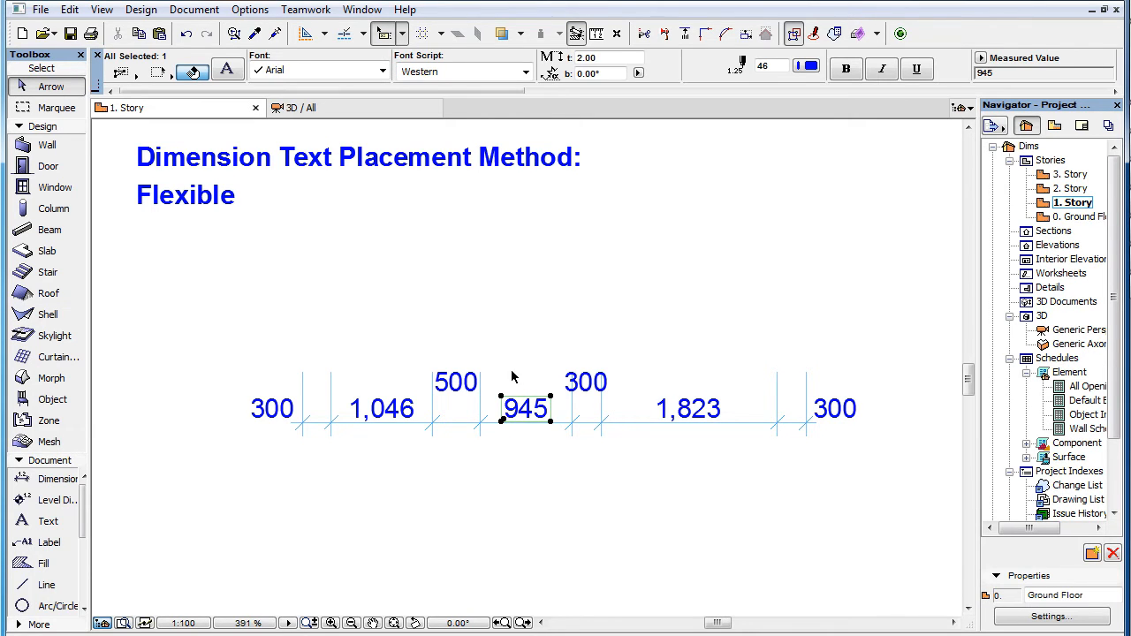
mouse_move(529, 446)
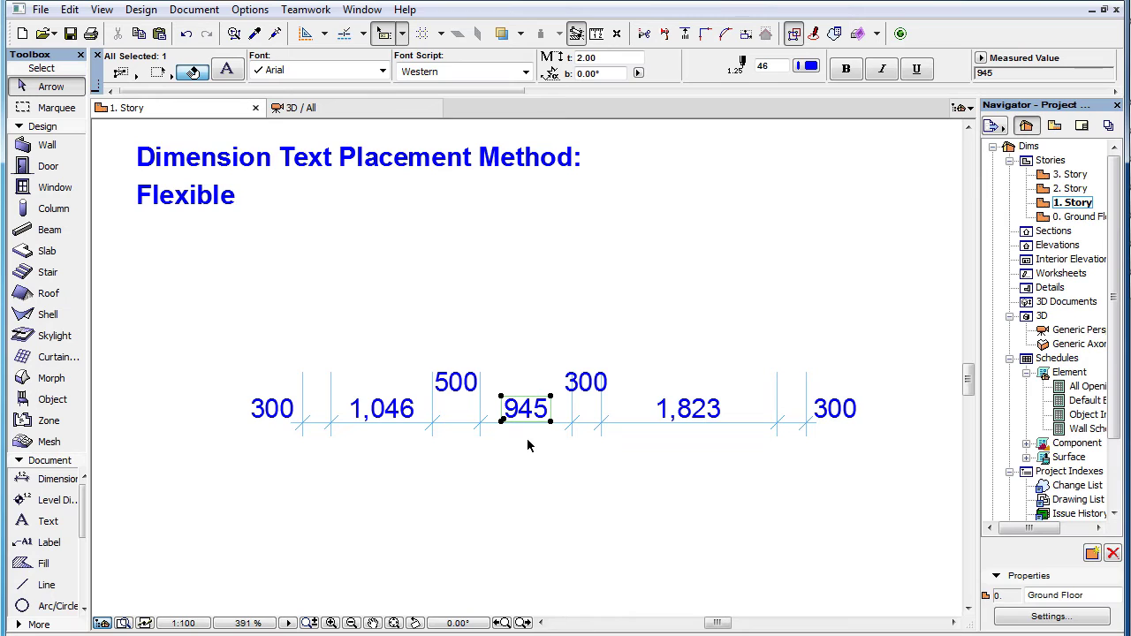
mouse_move(590, 431)
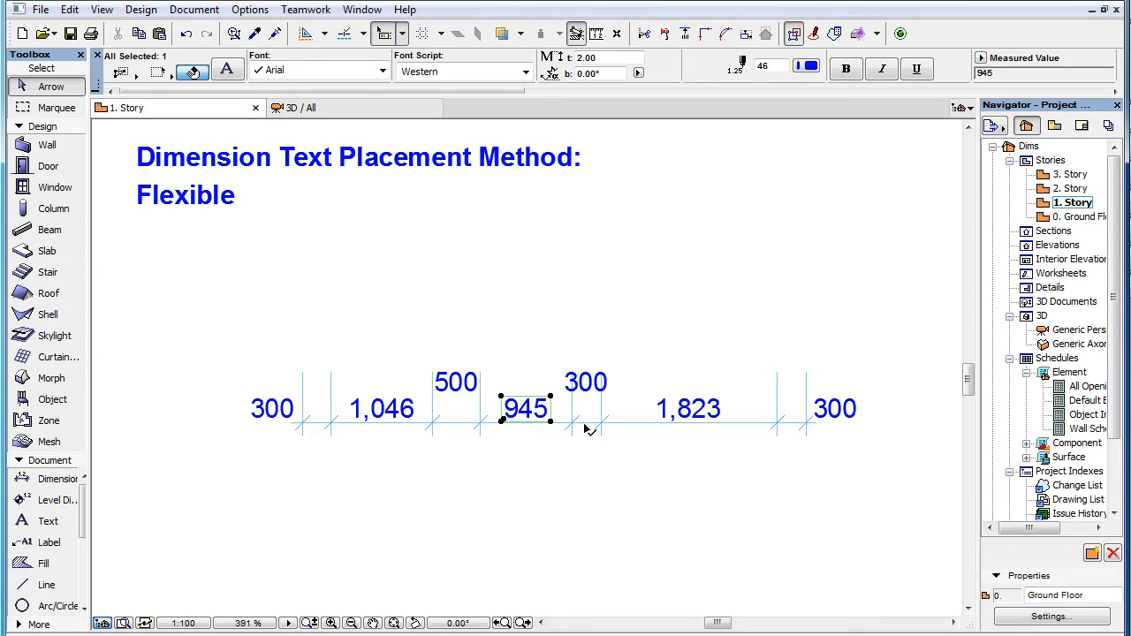
mouse_move(493, 443)
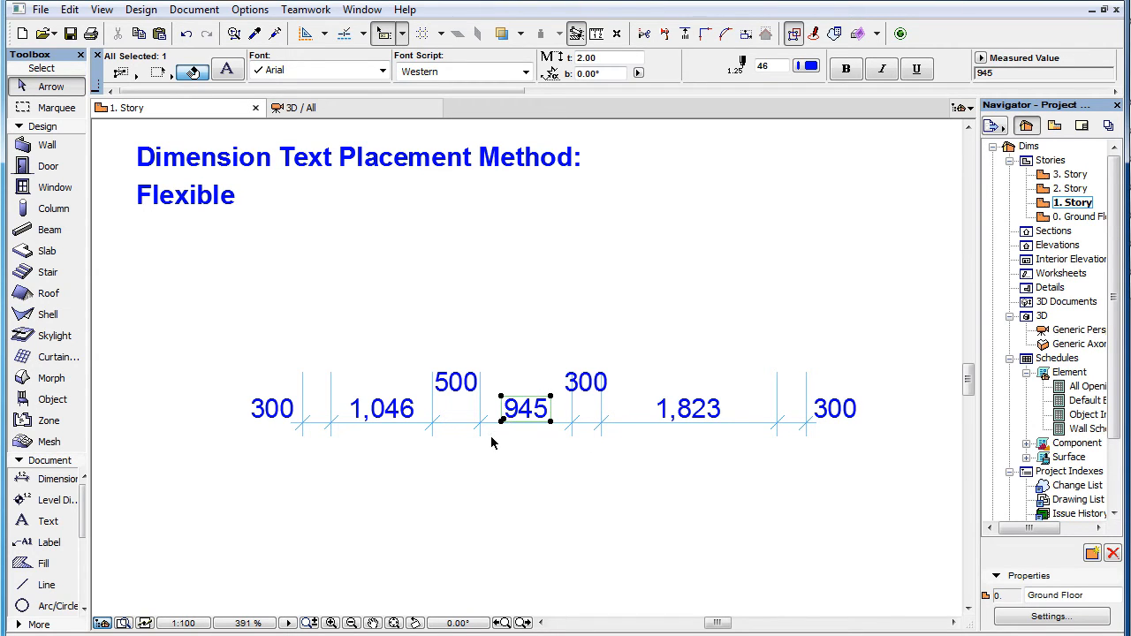
mouse_move(573, 442)
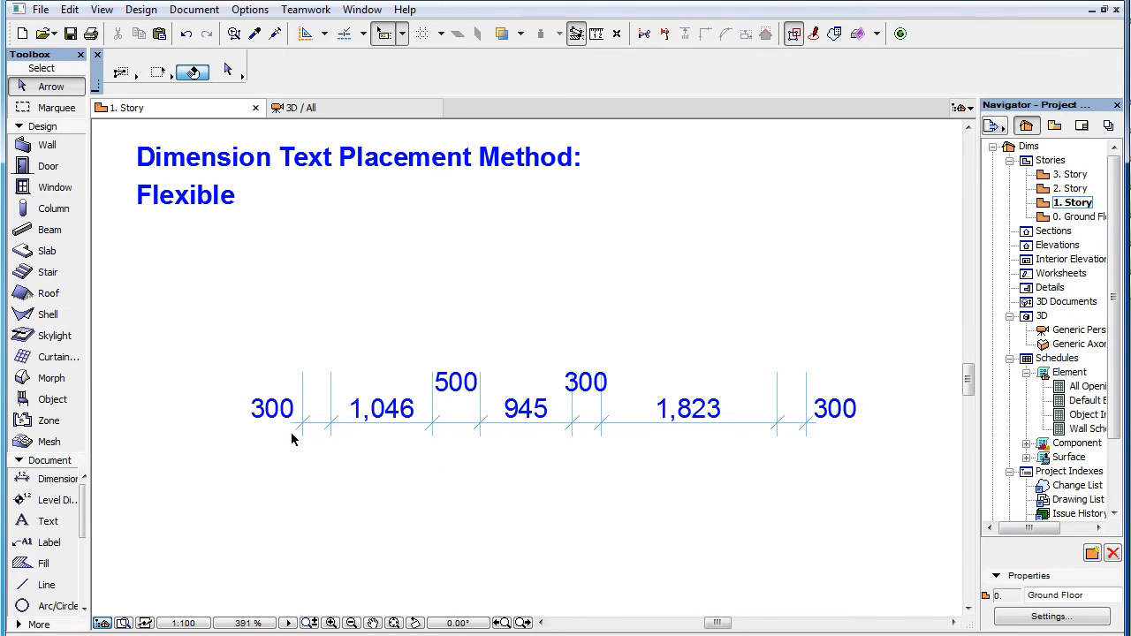
click(272, 408)
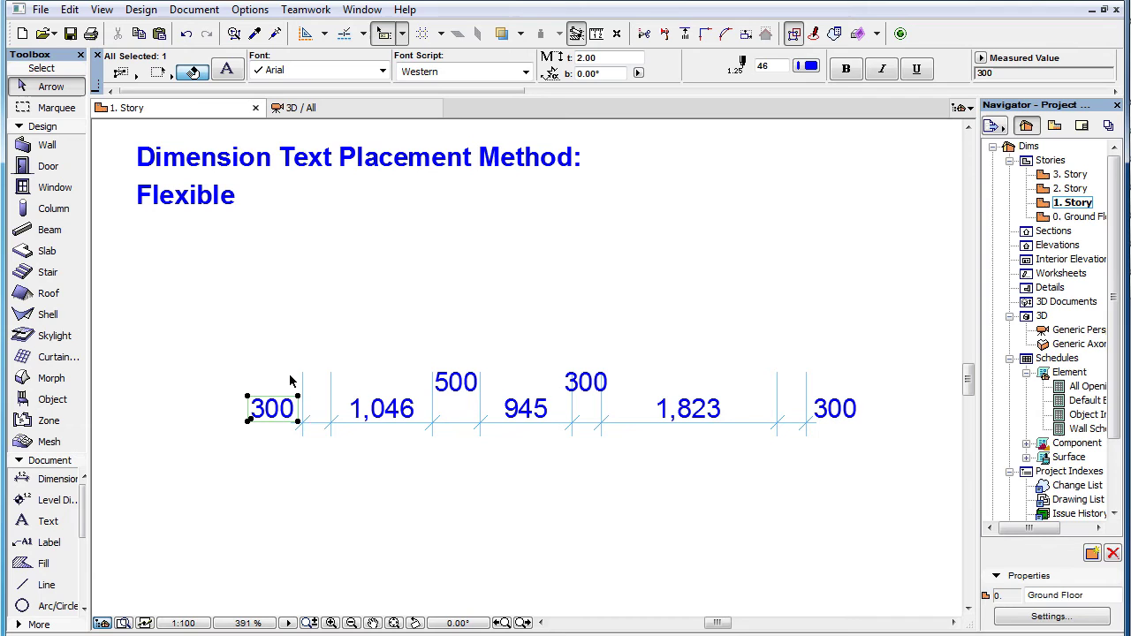
click(650, 426)
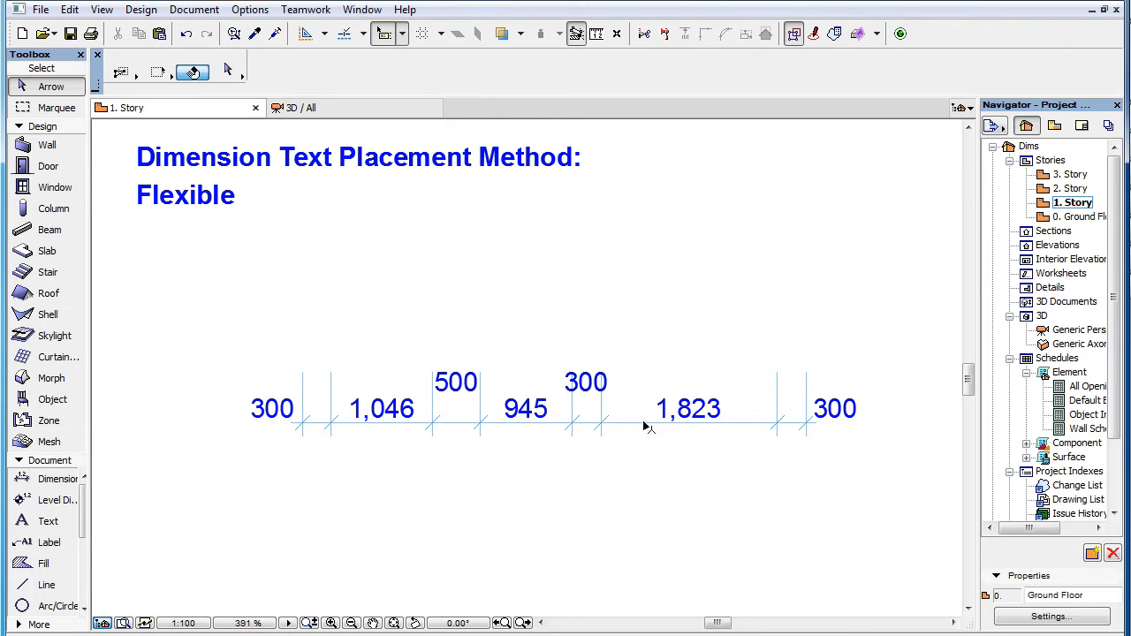
click(834, 406)
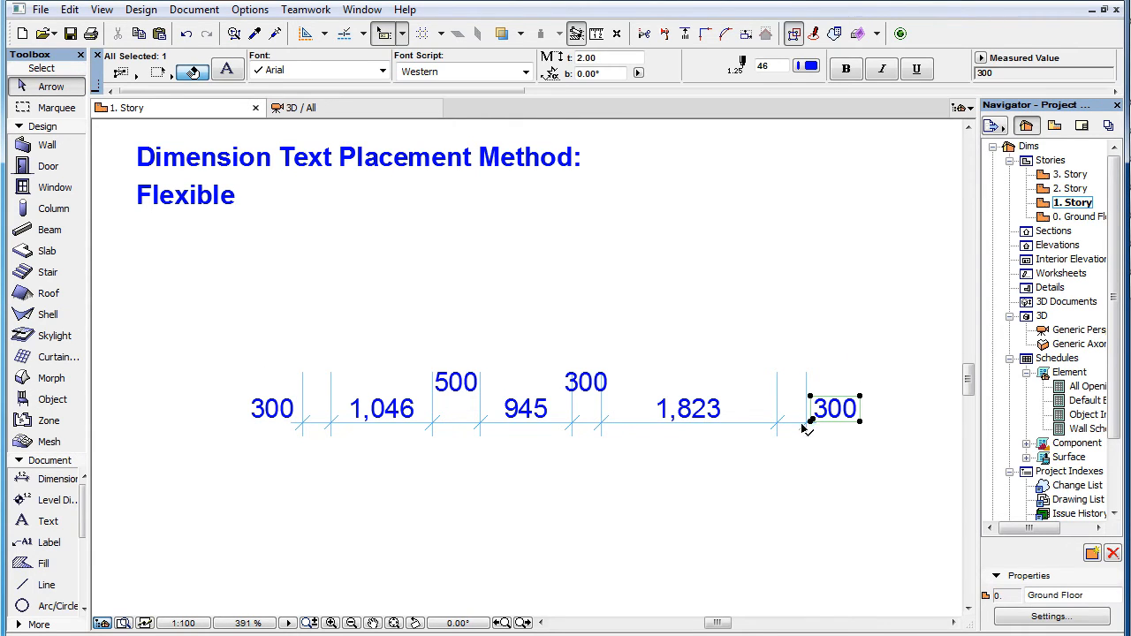
mouse_move(823, 445)
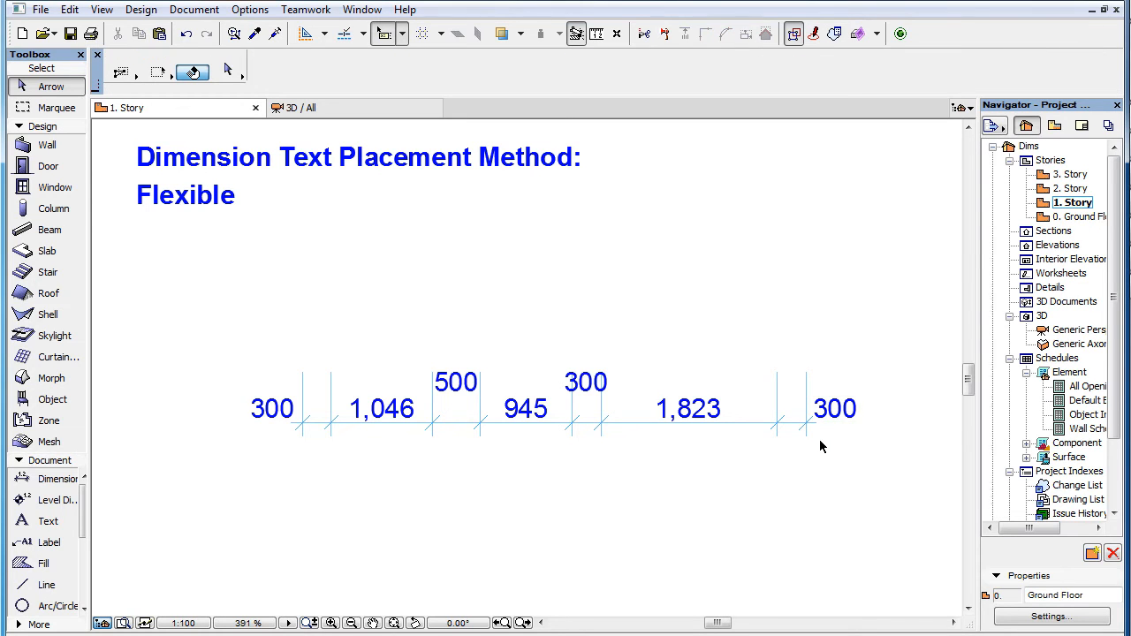
click(689, 408)
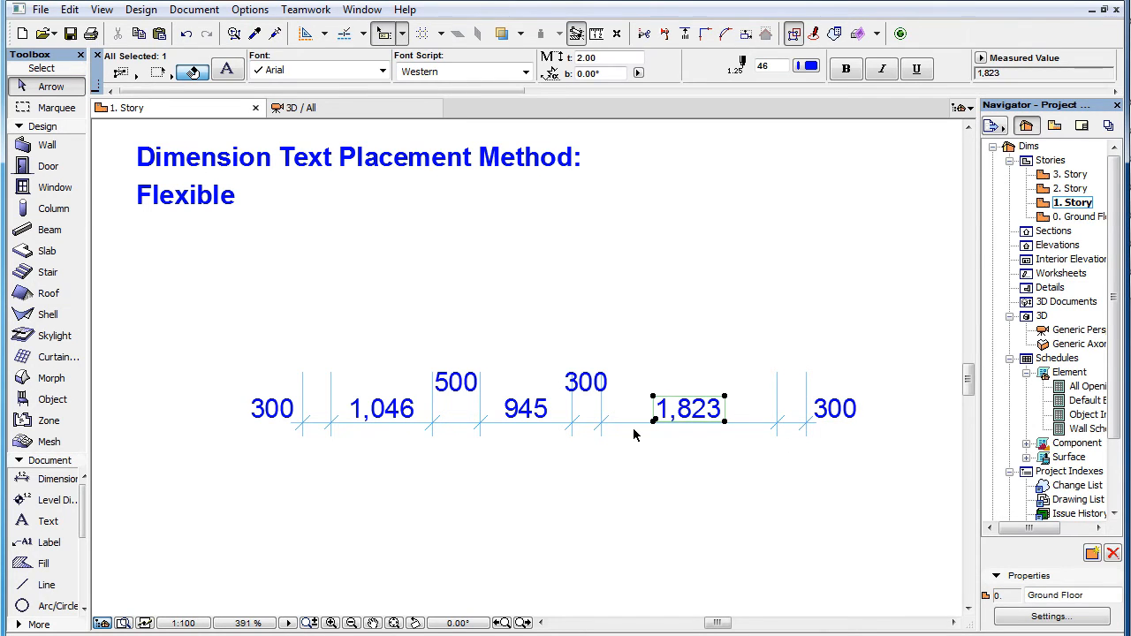
mouse_move(689, 446)
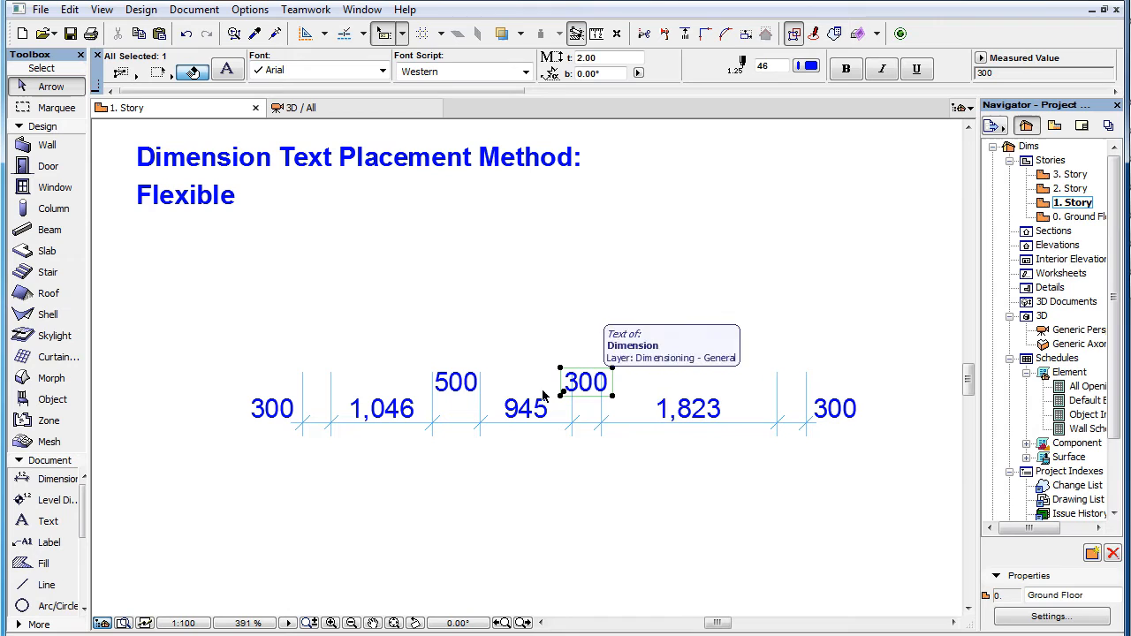
click(456, 382)
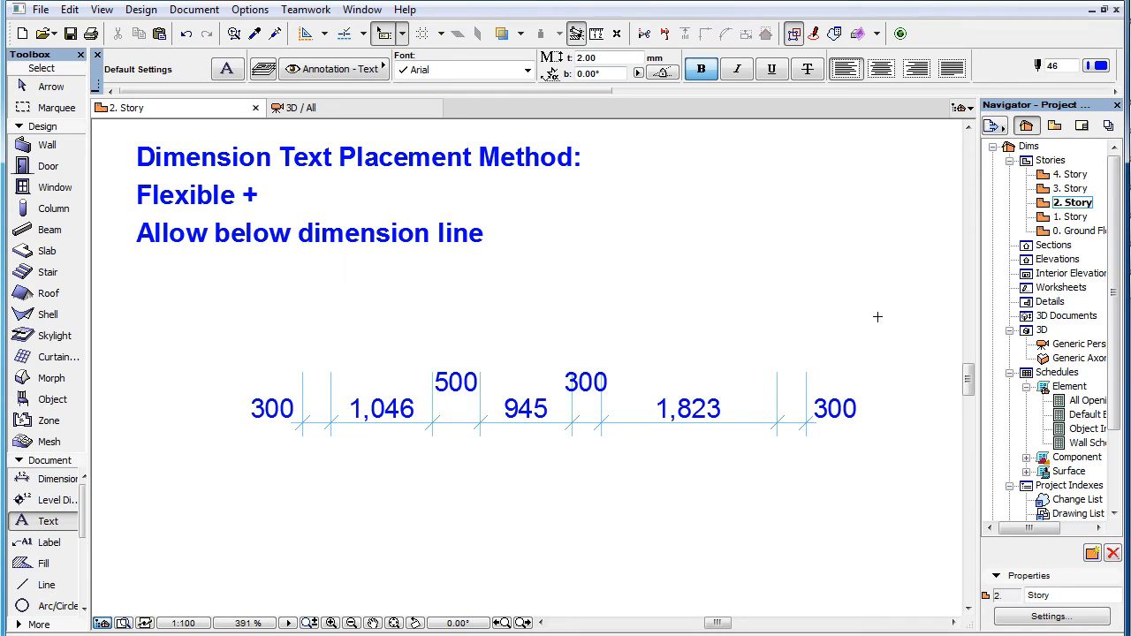
- Turn on Allow below Dimension Line for the story 2 chain so 500 and 300 drop beneath it
click(531, 424)
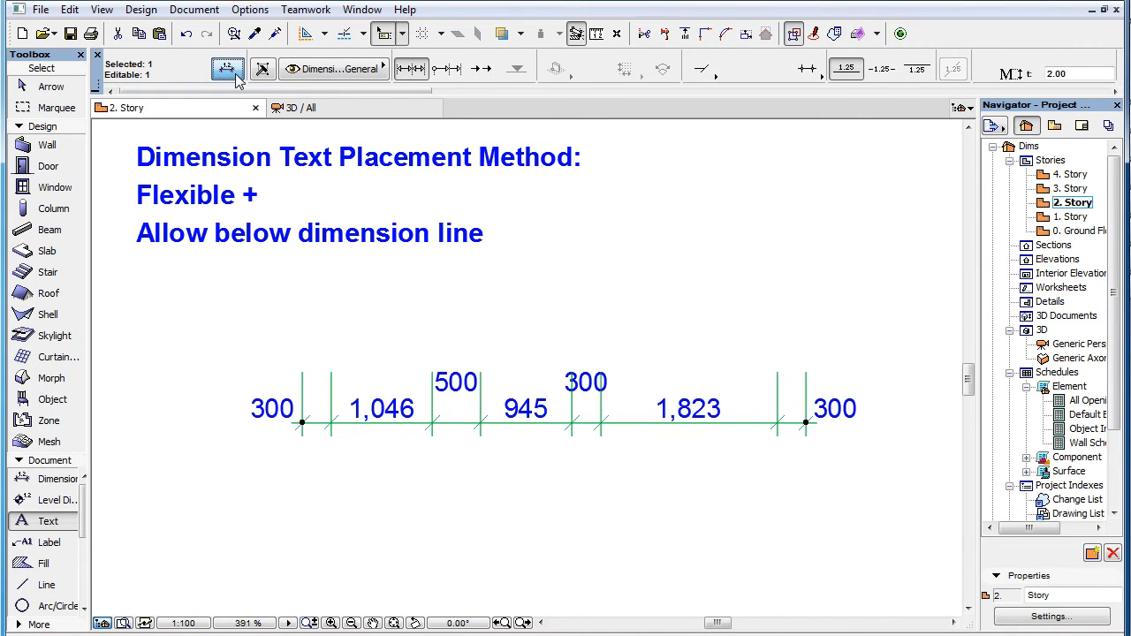
click(226, 69)
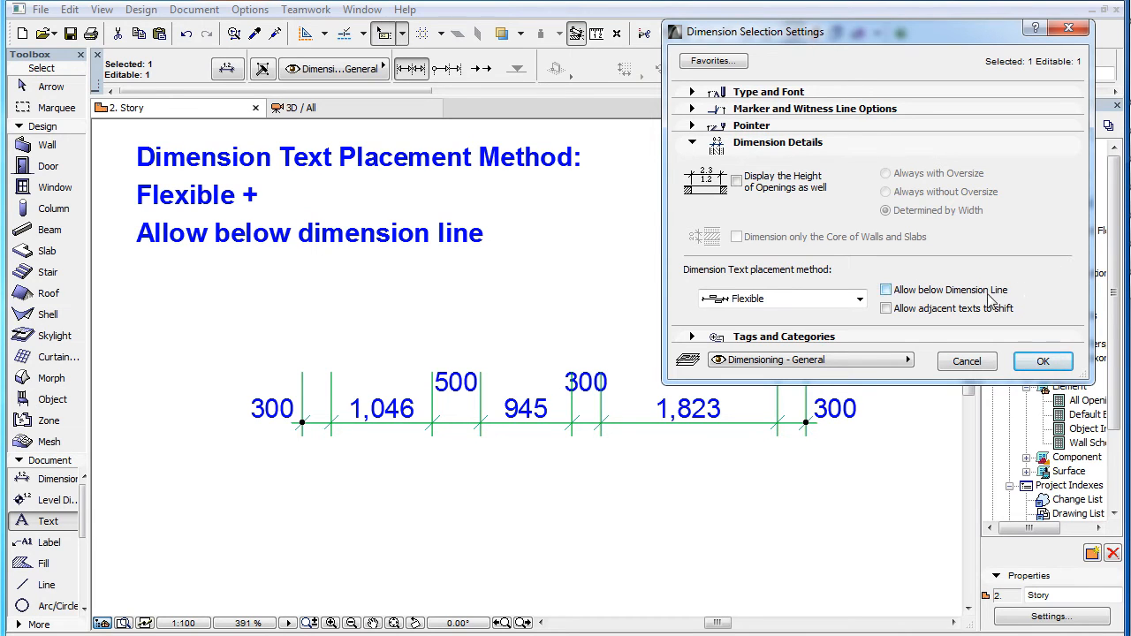
click(885, 290)
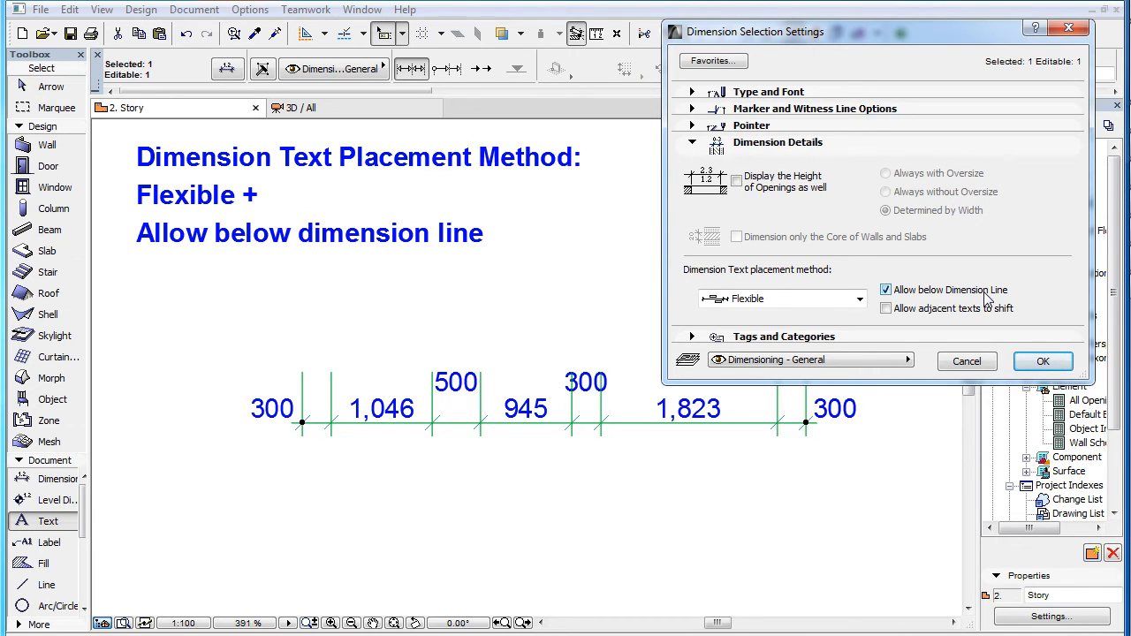
click(1043, 361)
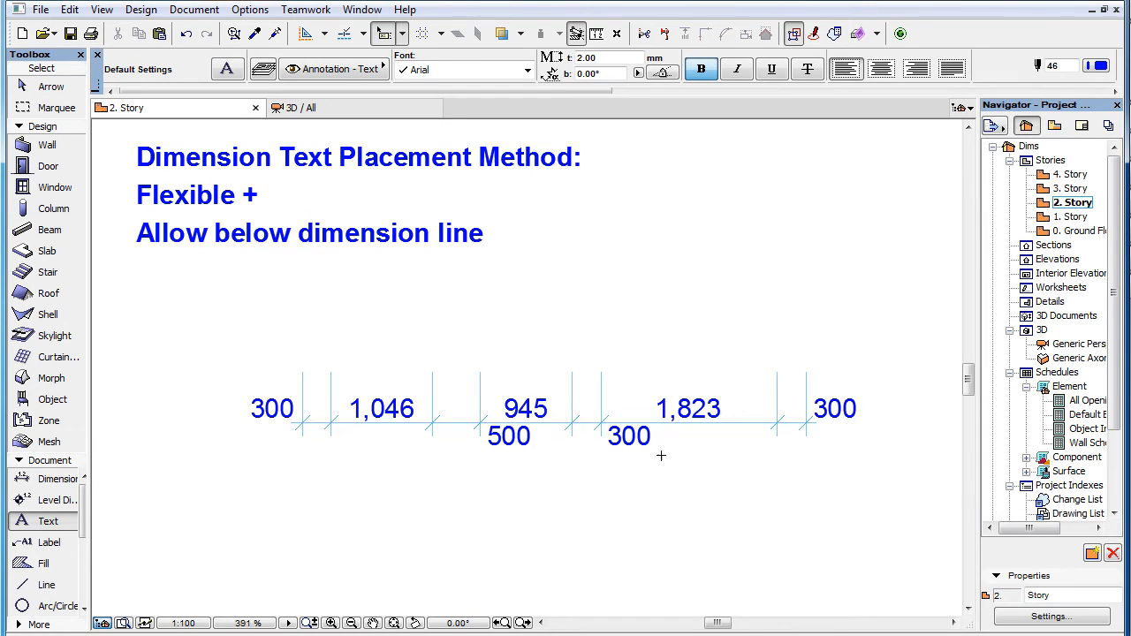
mouse_move(502, 456)
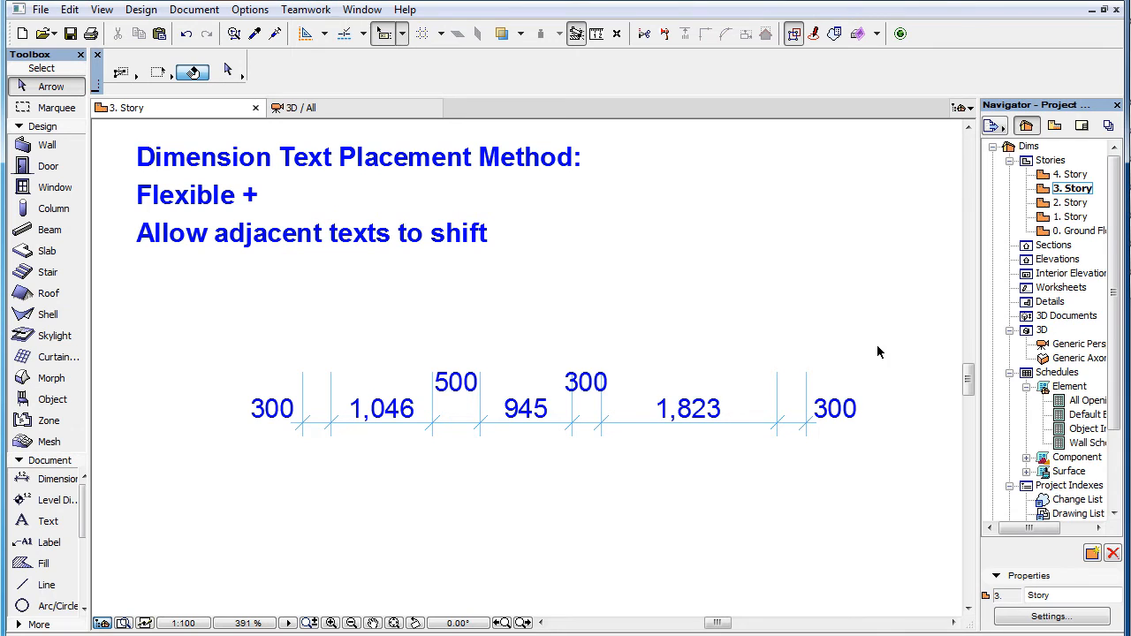
- Tick Allow adjacent texts to shift for the story 3 chain and check the 1,823 and 300 texts
click(530, 424)
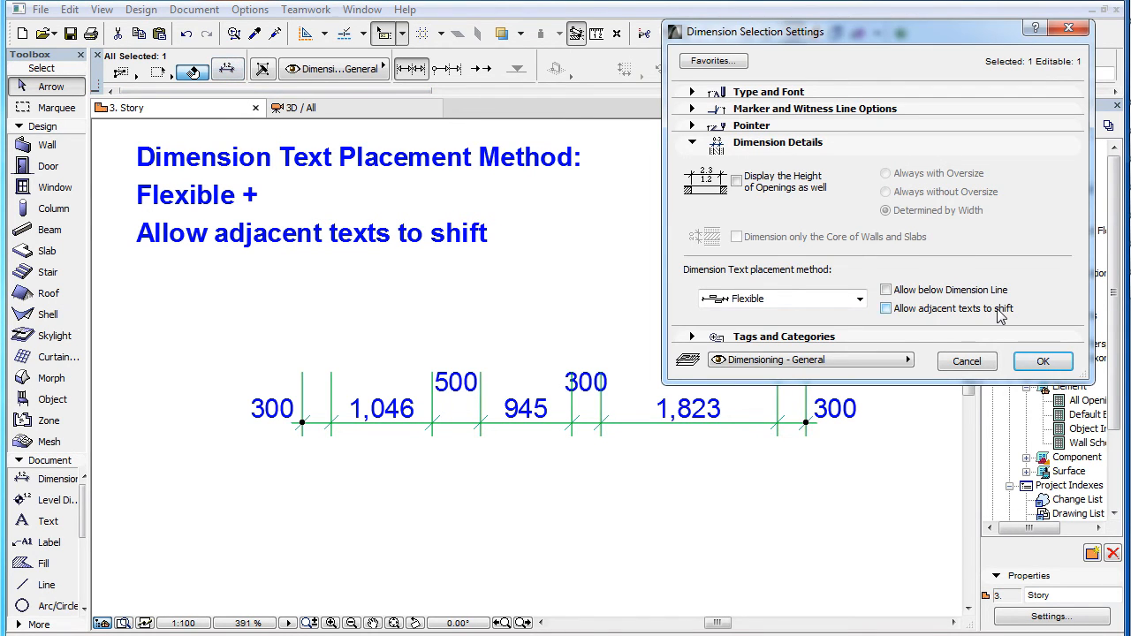
click(885, 307)
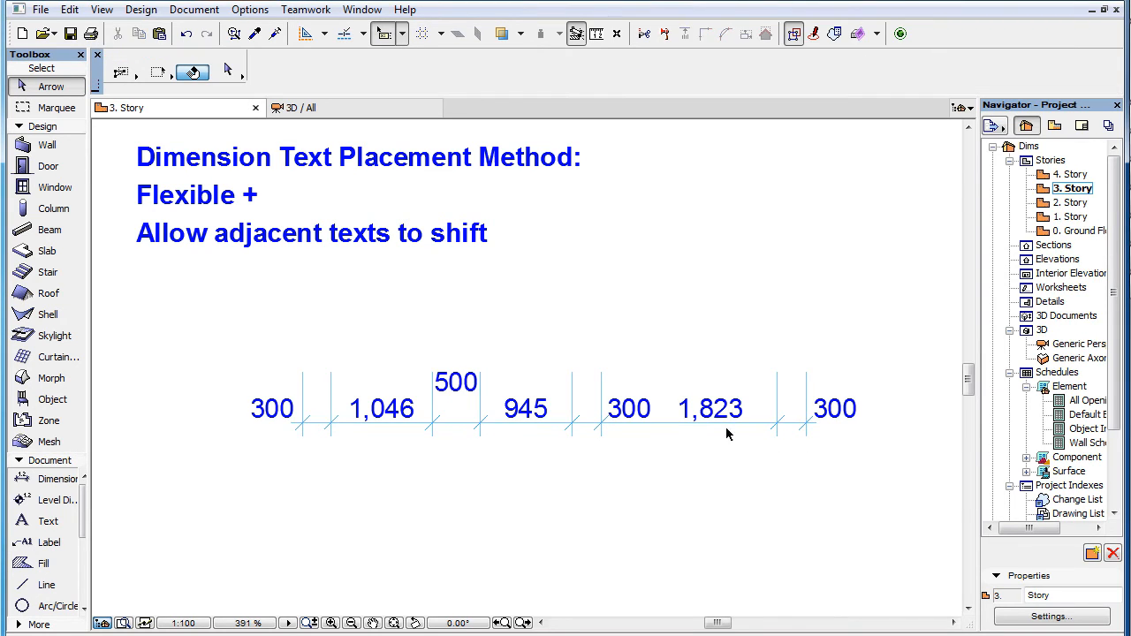
click(710, 409)
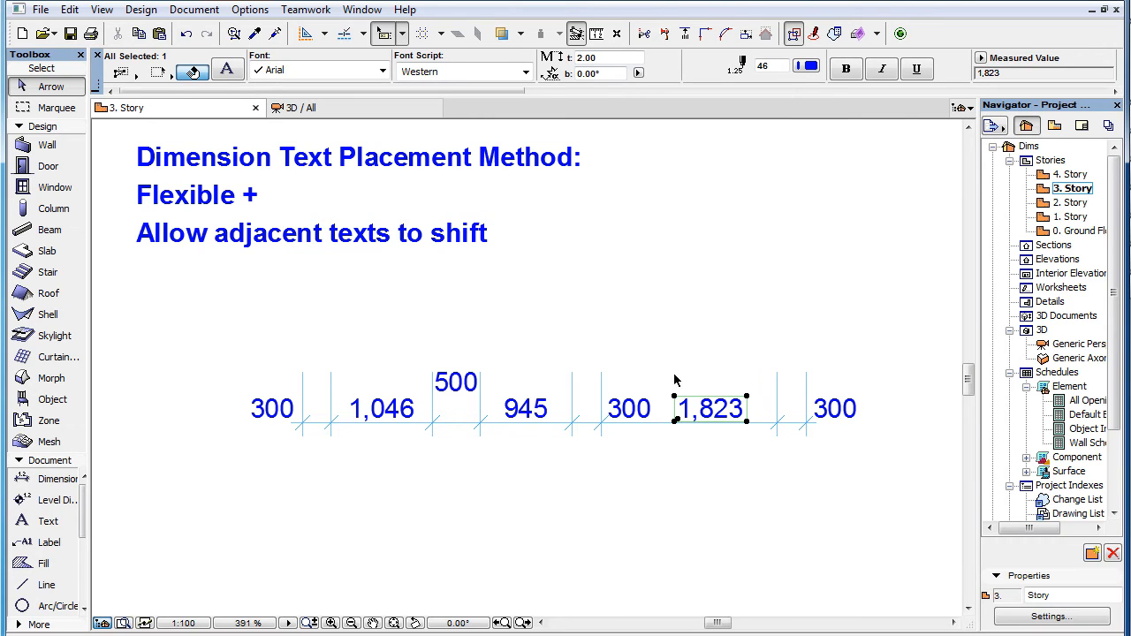
click(629, 408)
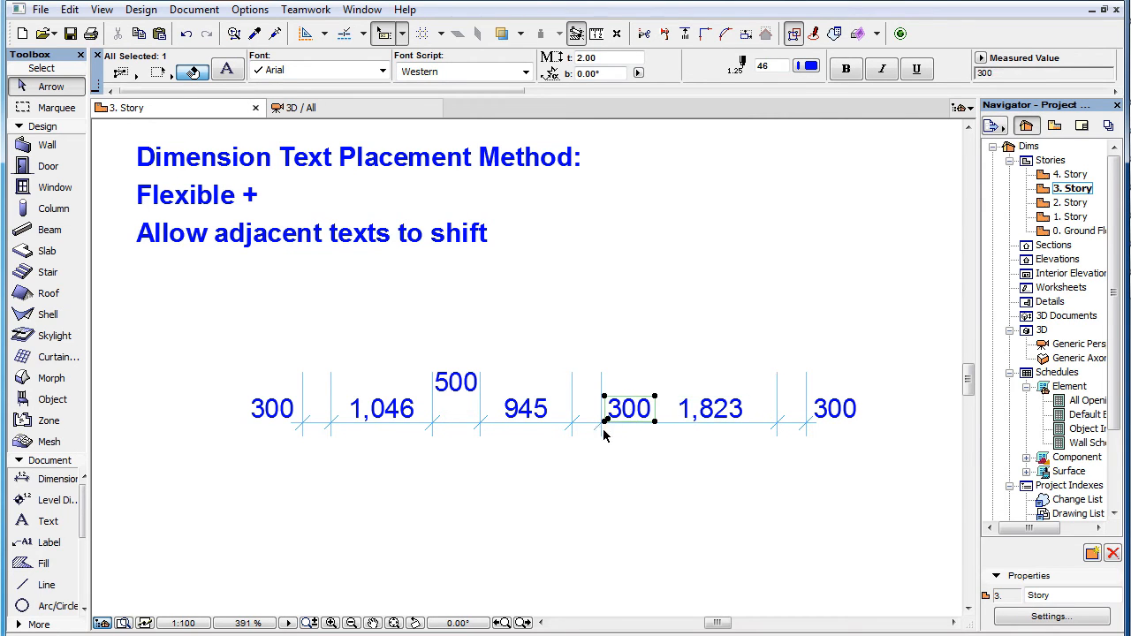
mouse_move(643, 446)
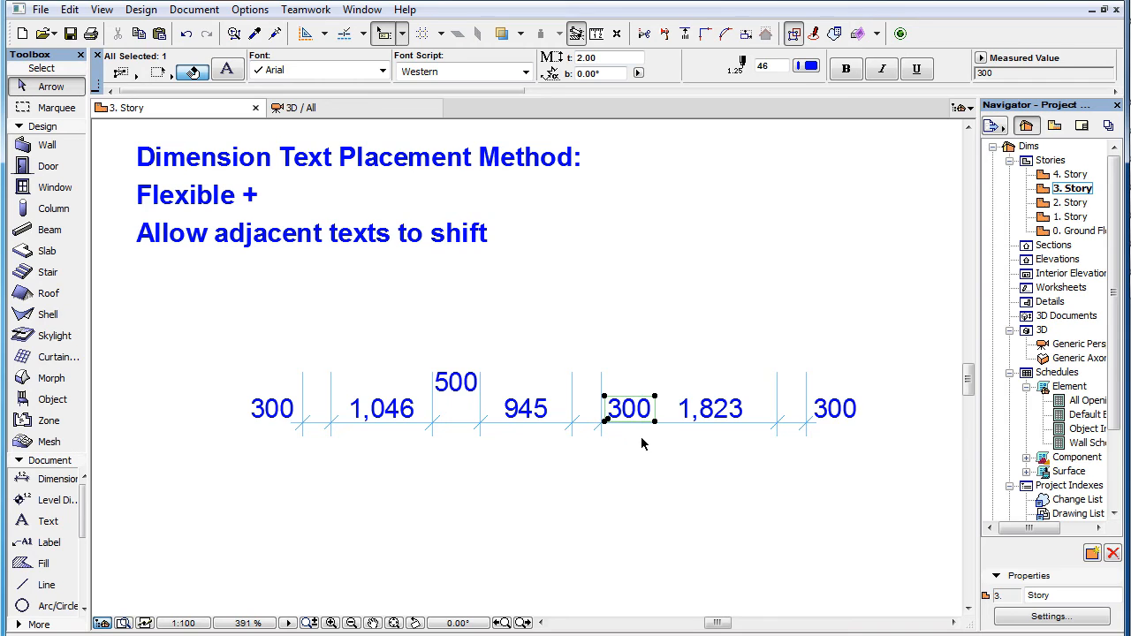
mouse_move(764, 429)
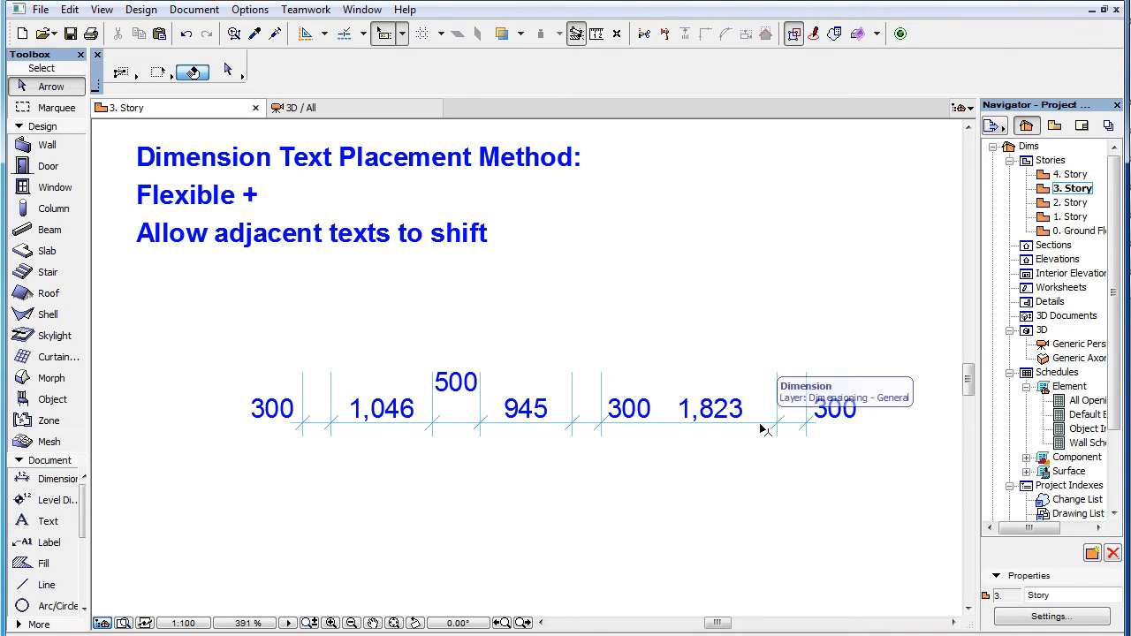
click(764, 423)
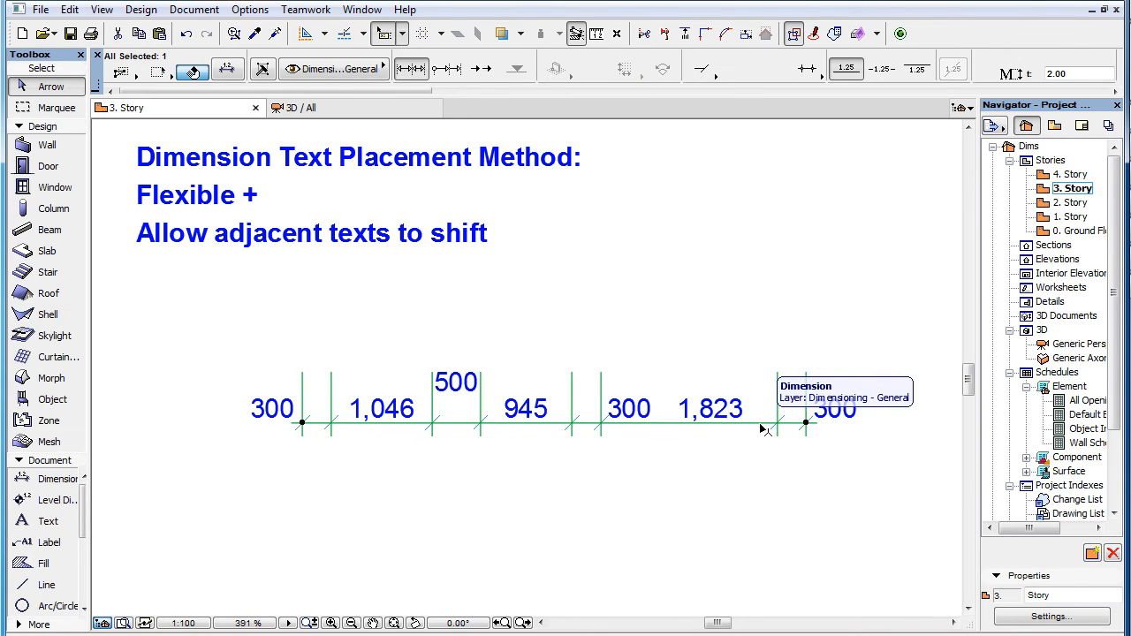
mouse_move(722, 445)
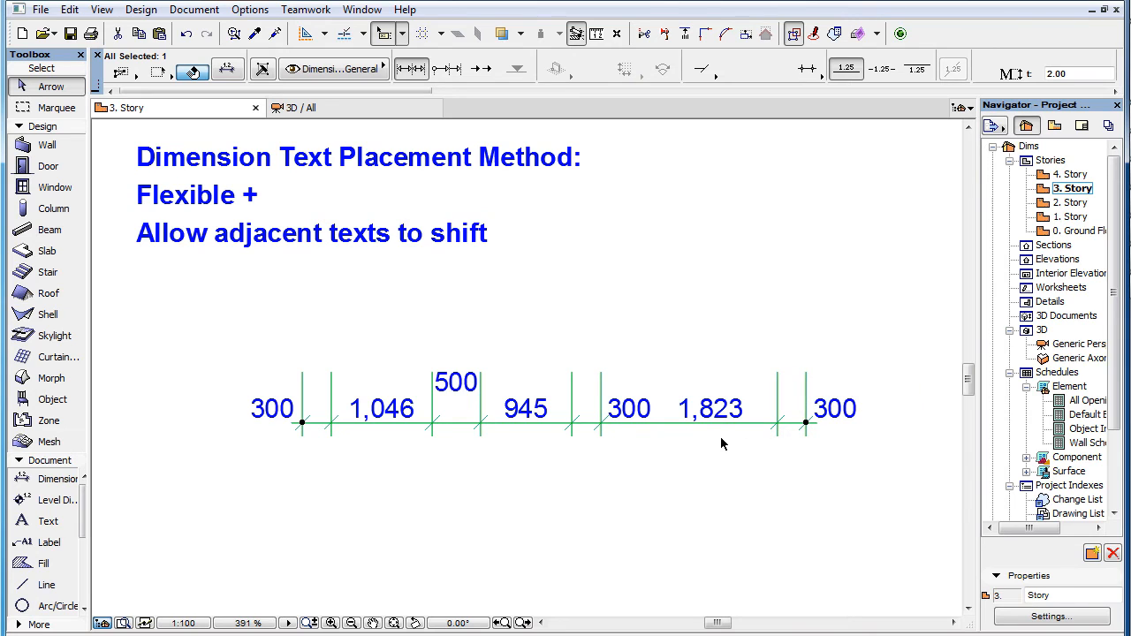
mouse_move(707, 441)
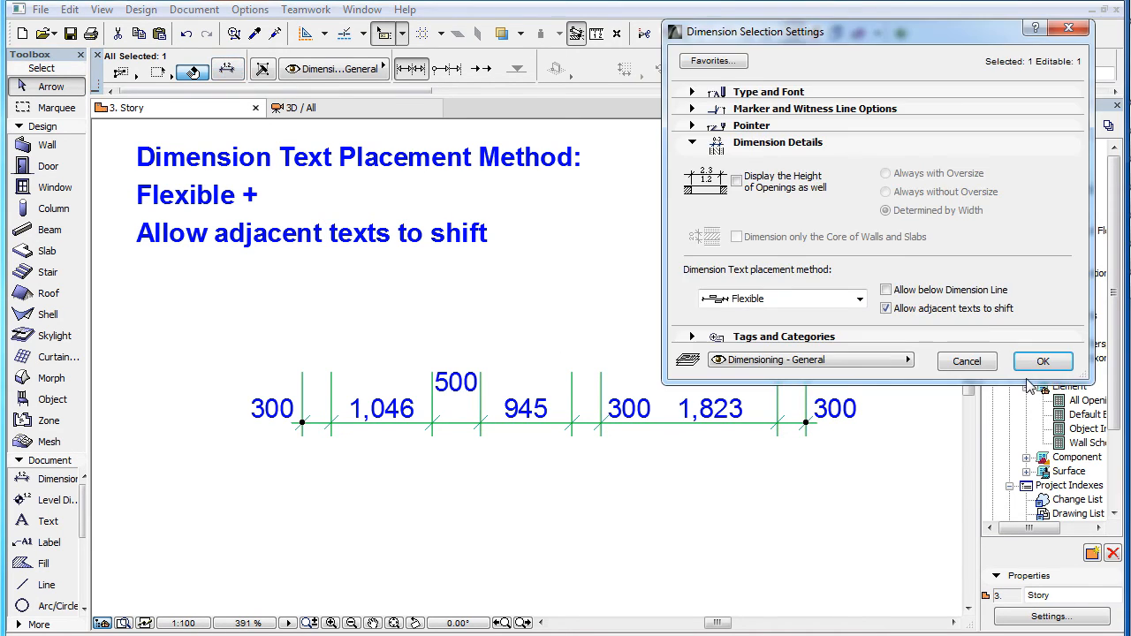
- Apply the chain settings so 300 returns above the line, then recheck the settings unchanged
click(1043, 360)
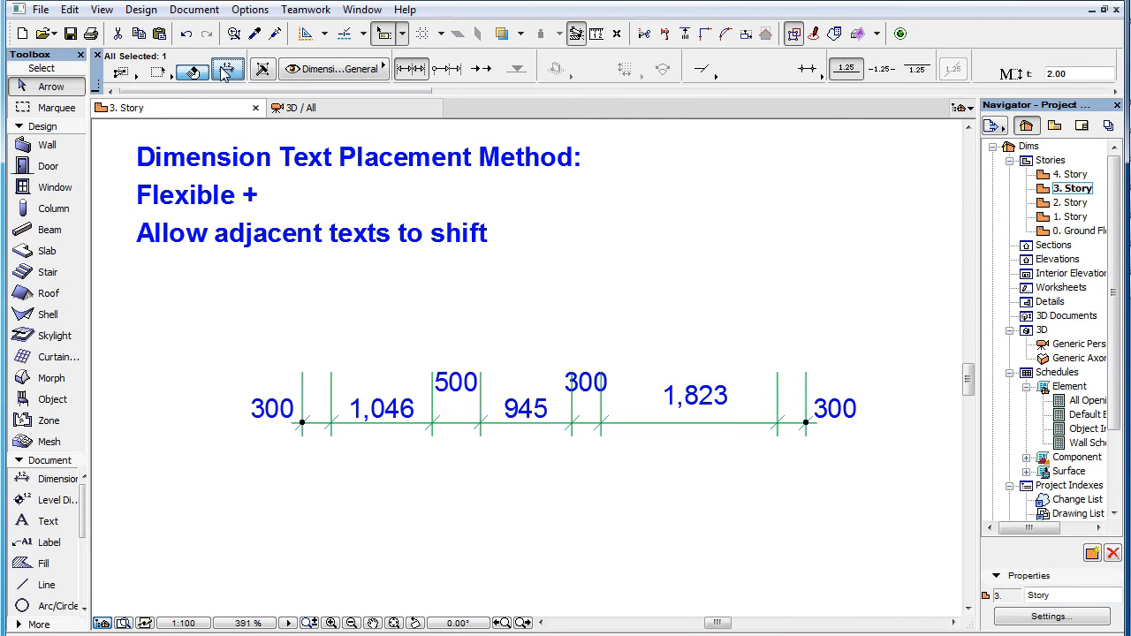
click(228, 71)
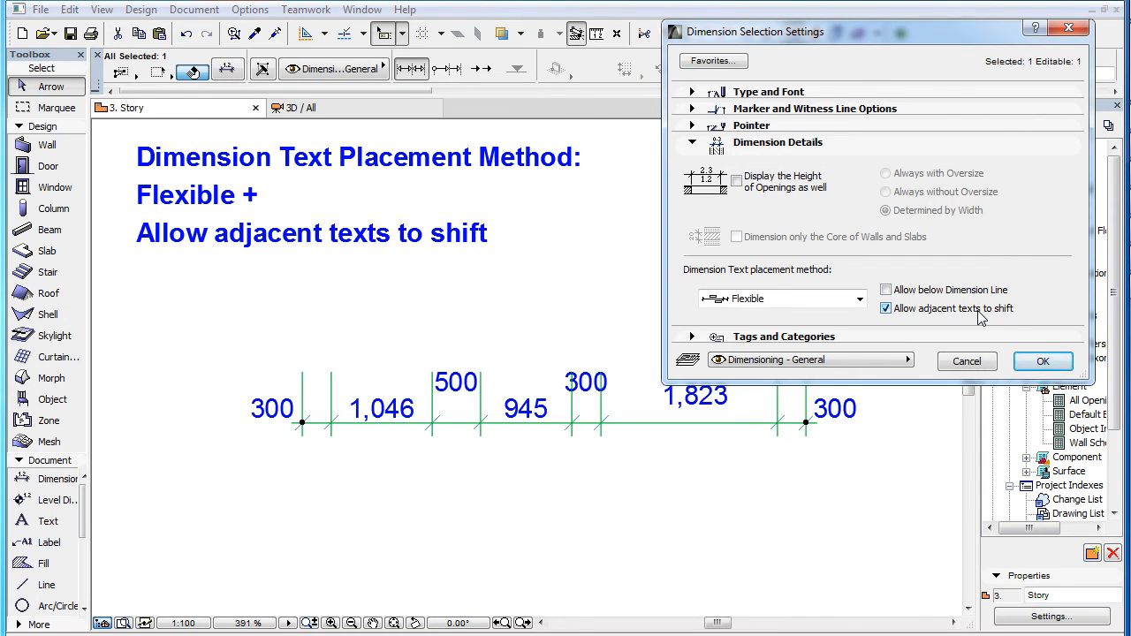
click(1043, 361)
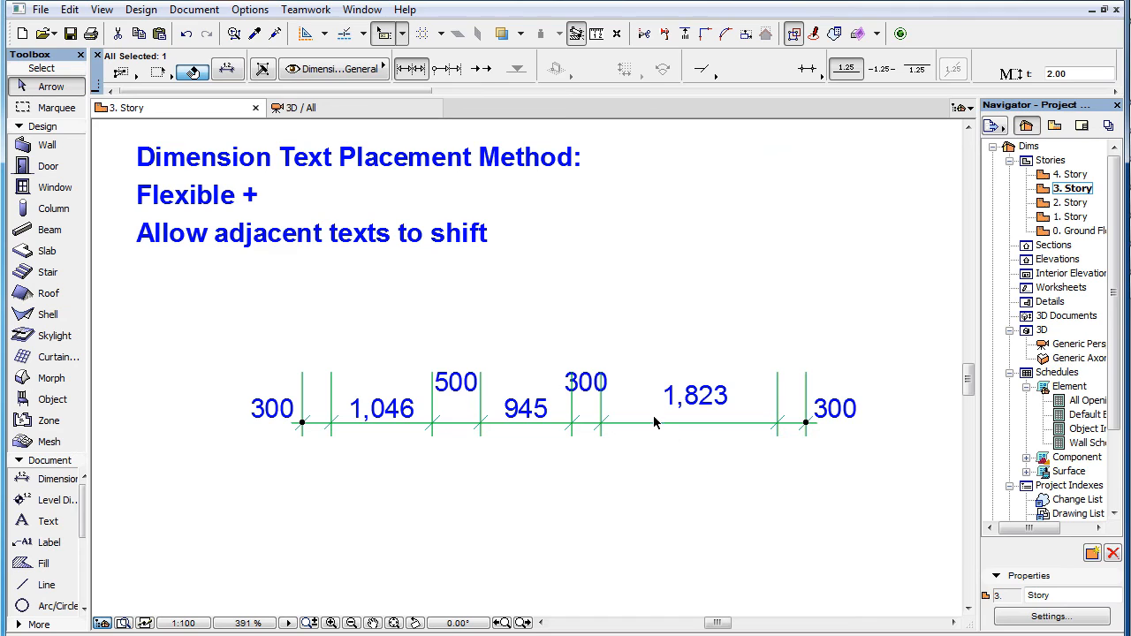
mouse_move(675, 445)
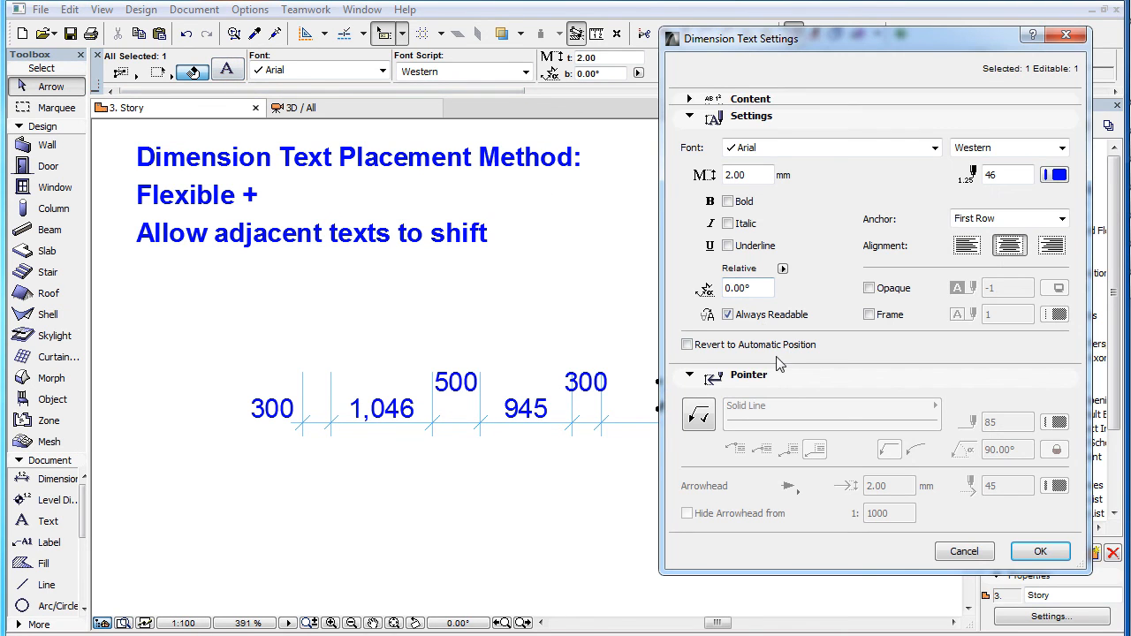
- Re-enable adjacent text shifting for the story 3 chain and check the 300 text beside 1,823
click(1039, 551)
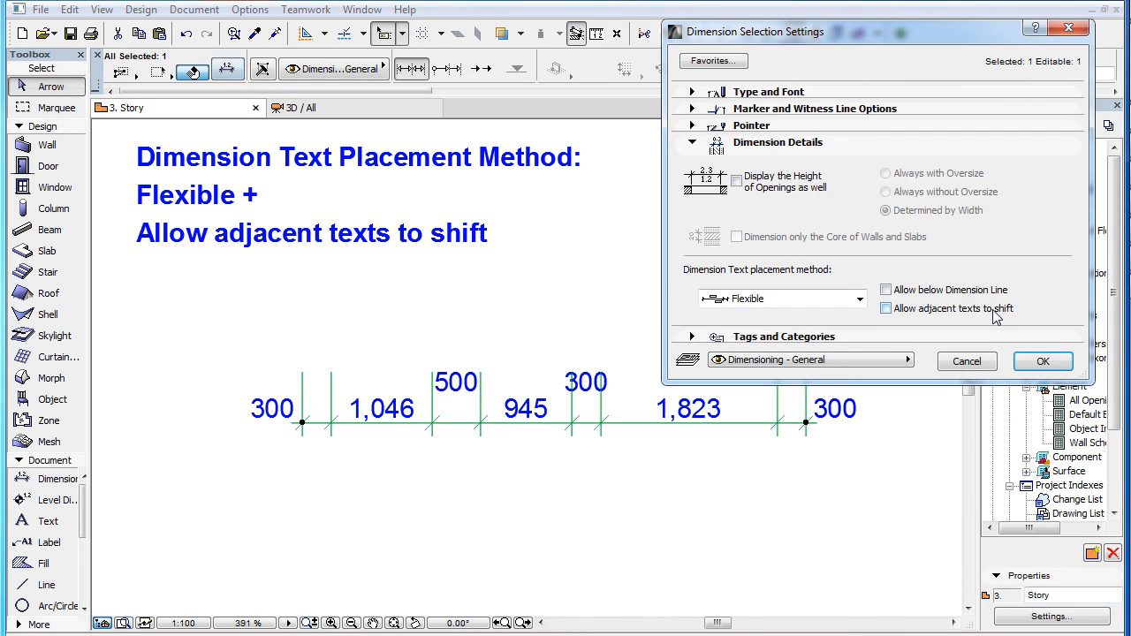
click(1043, 360)
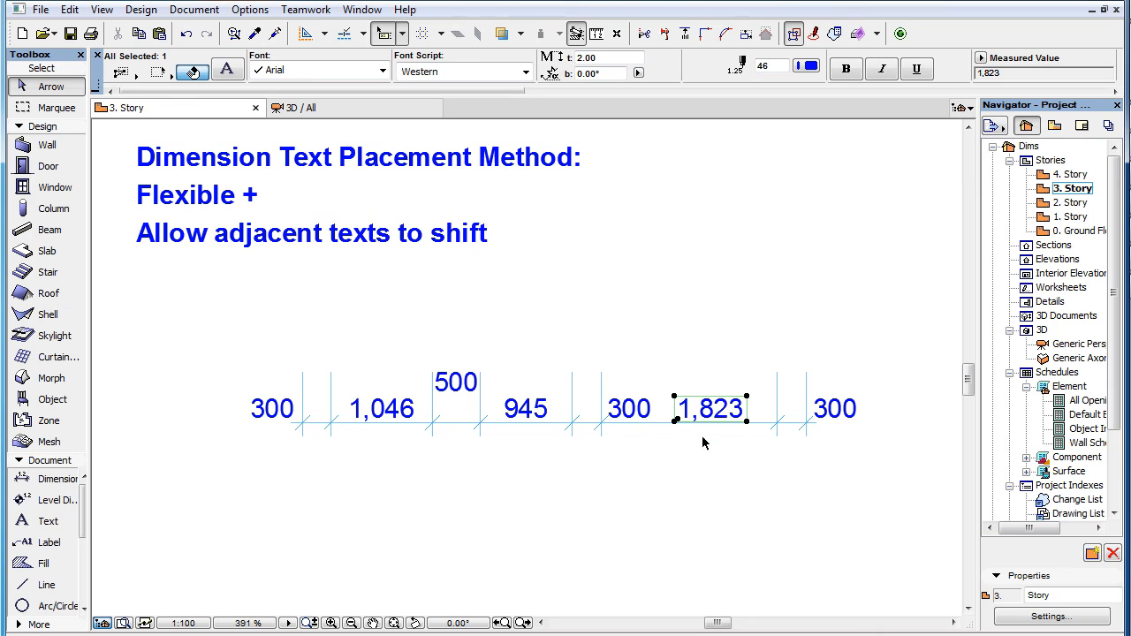
click(629, 409)
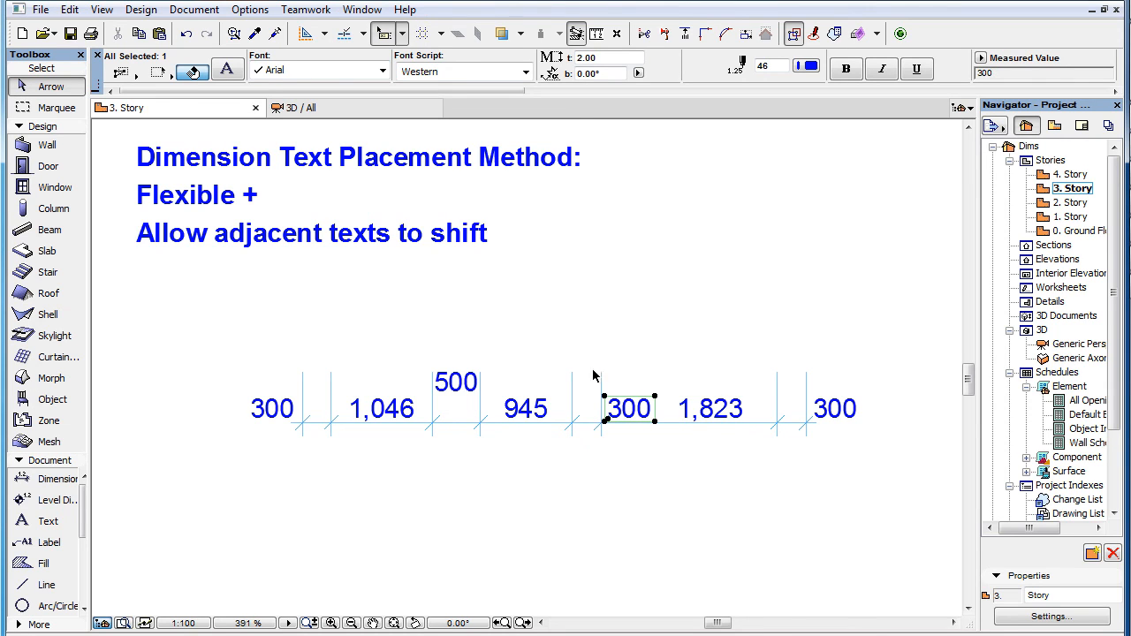